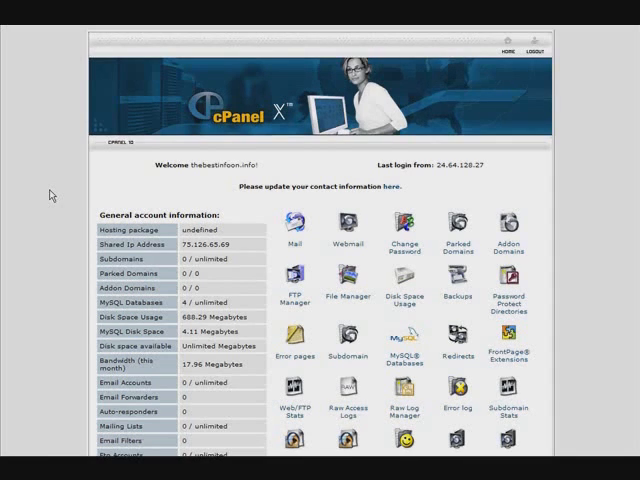
mouse_move(488, 228)
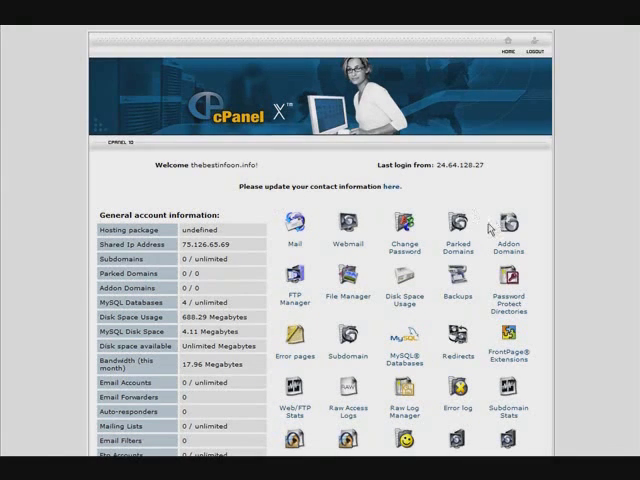
mouse_move(578, 223)
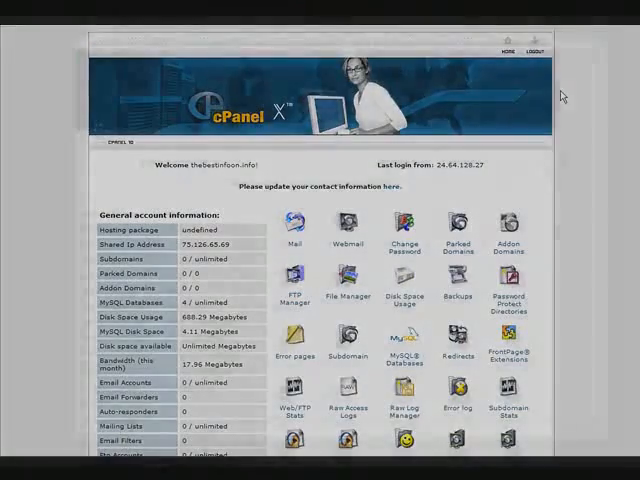
Step: Scroll down the cPanel home page to reach the Fantastico De Luxe script installer
scroll("down", 3)
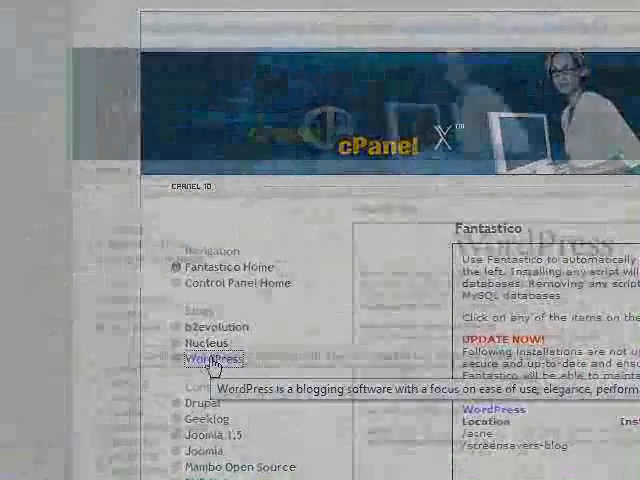
Step: Pick WordPress in Fantastico, start a New Installation, and enter 'demo' as the install directory
left_click(210, 357)
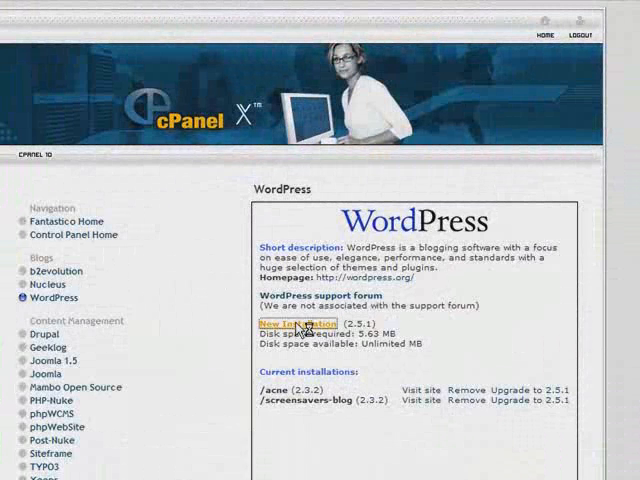
left_click(295, 322)
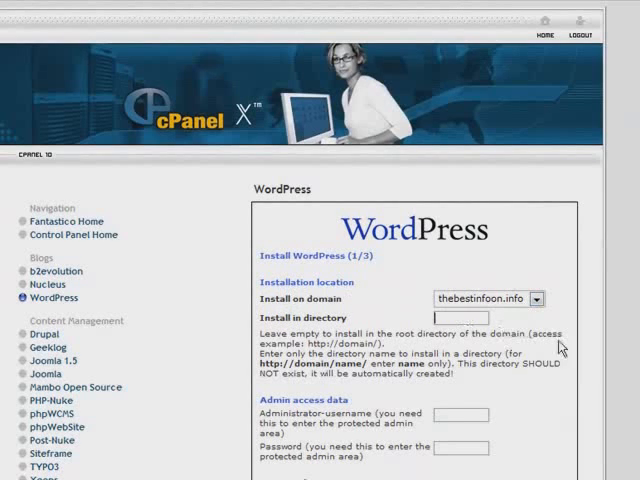
mouse_move(483, 331)
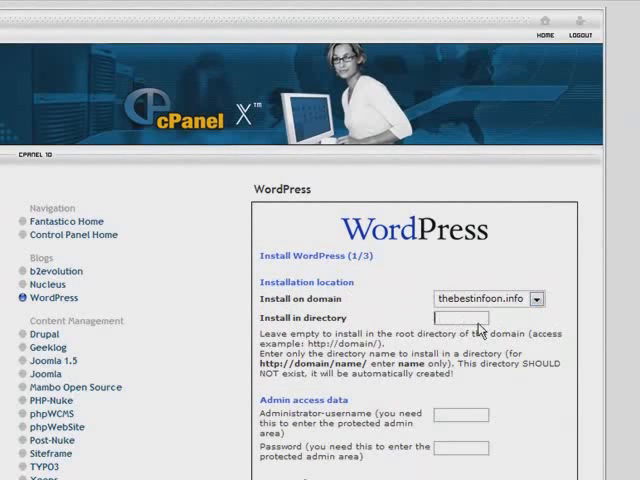
mouse_move(634, 351)
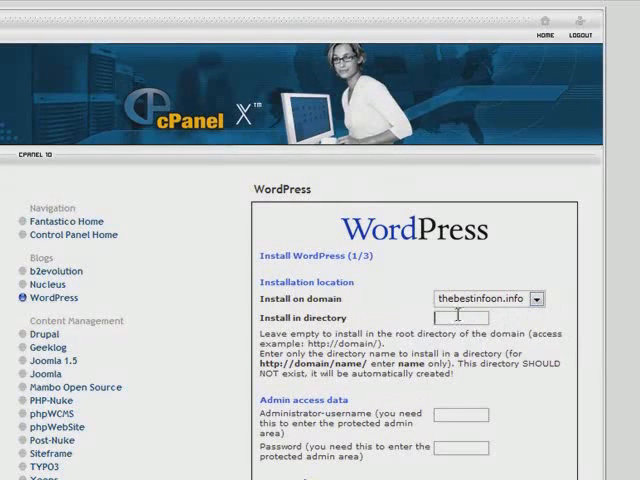
type("demo")
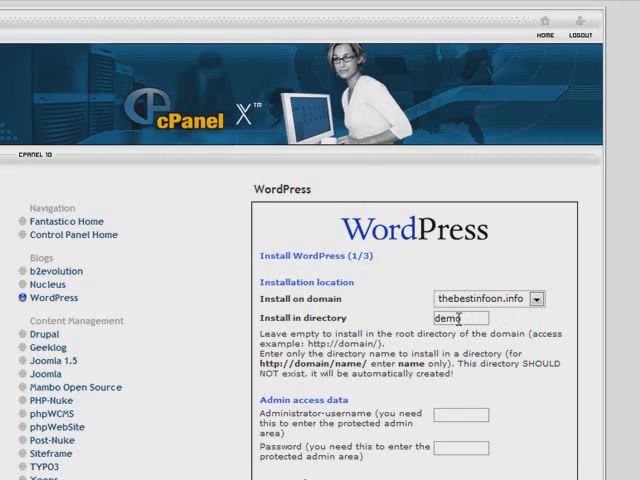
mouse_move(548, 330)
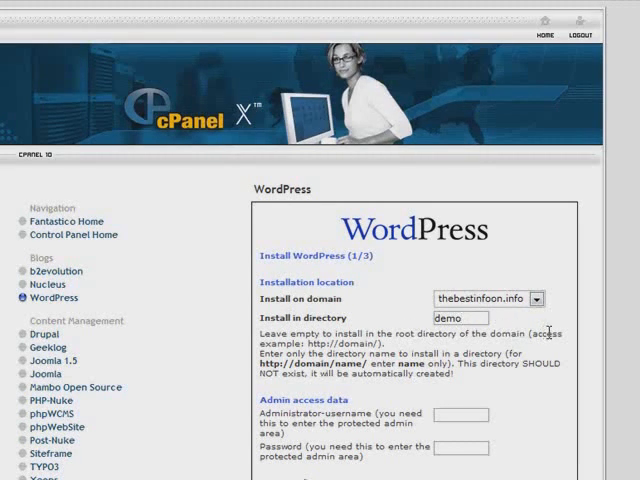
Step: Enter 'admin' as administrator username and fill in the suggested password
scroll("down", 3)
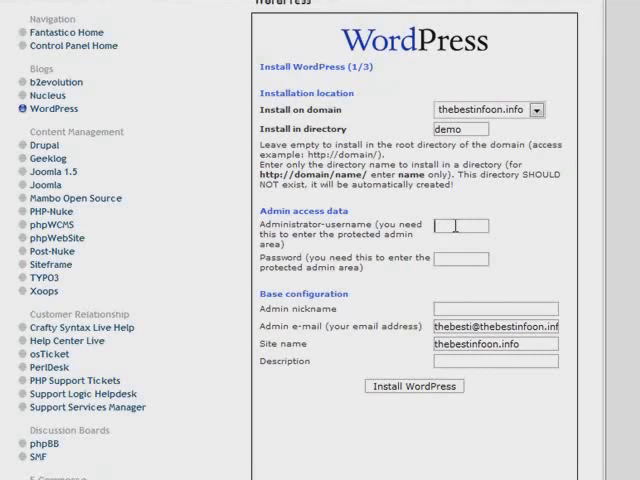
type("admin")
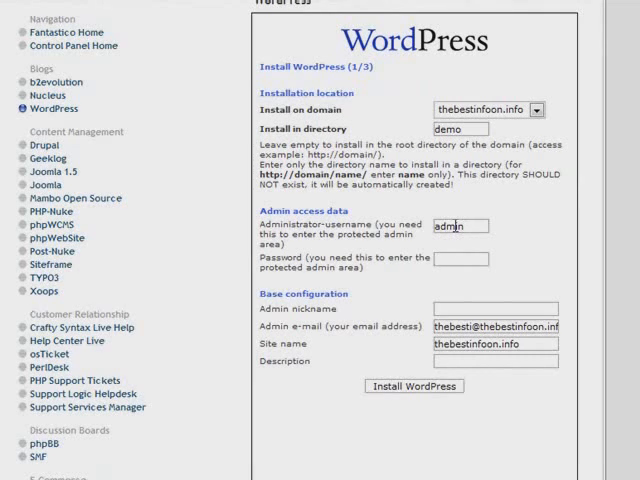
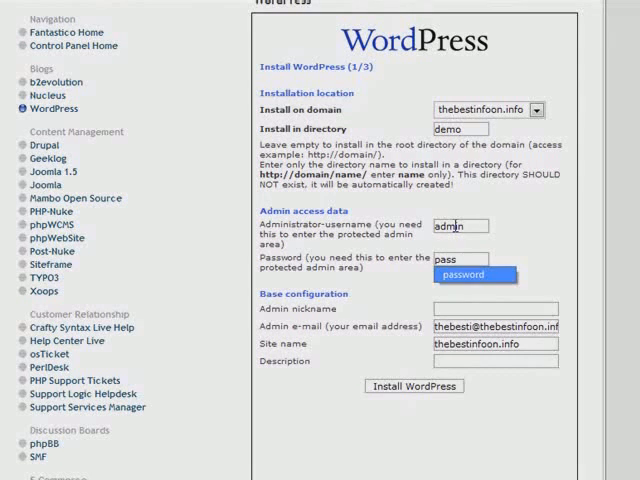
left_click(474, 275)
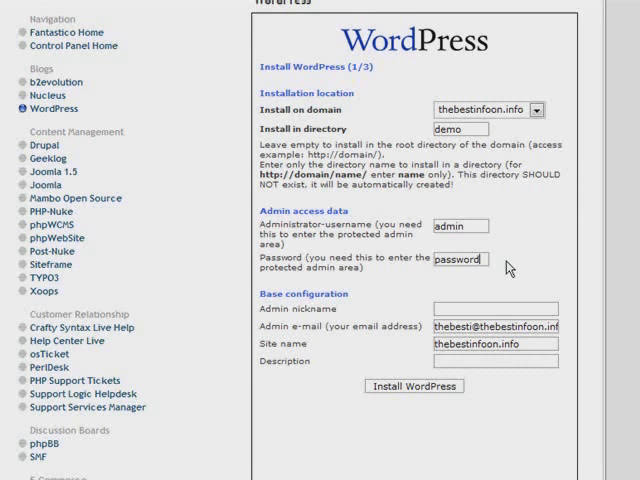
scroll("down", 3)
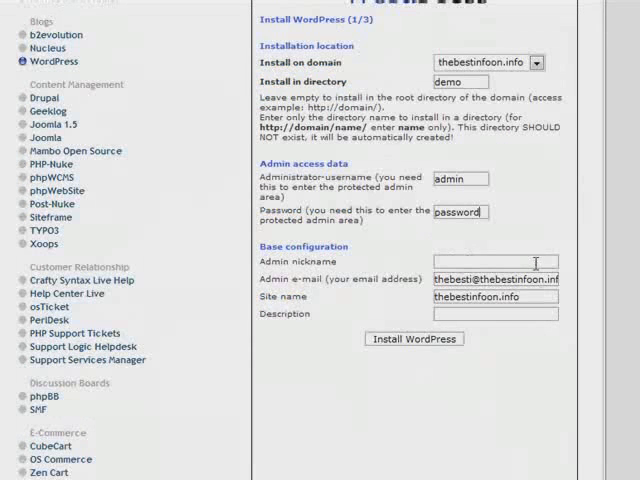
mouse_move(529, 204)
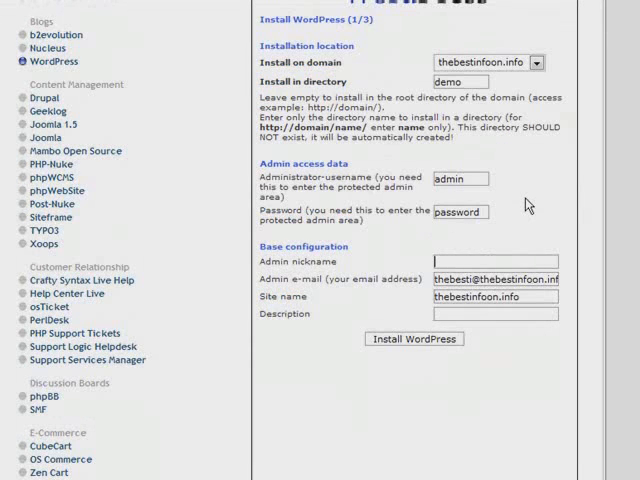
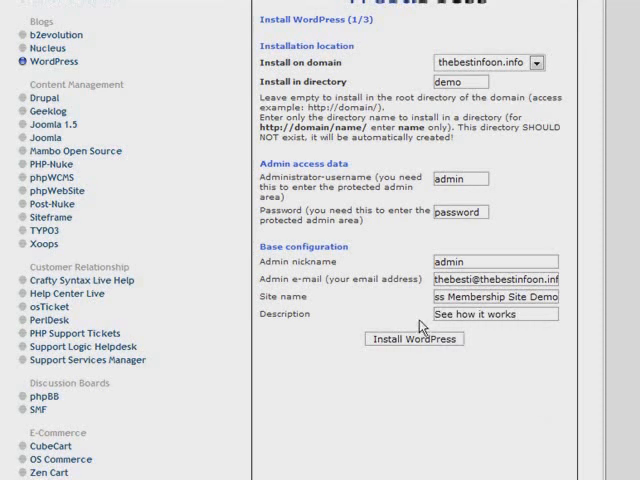
Step: Submit the WordPress install details for thebestinfoon.info/demo and confirm Finish installation
left_click(413, 339)
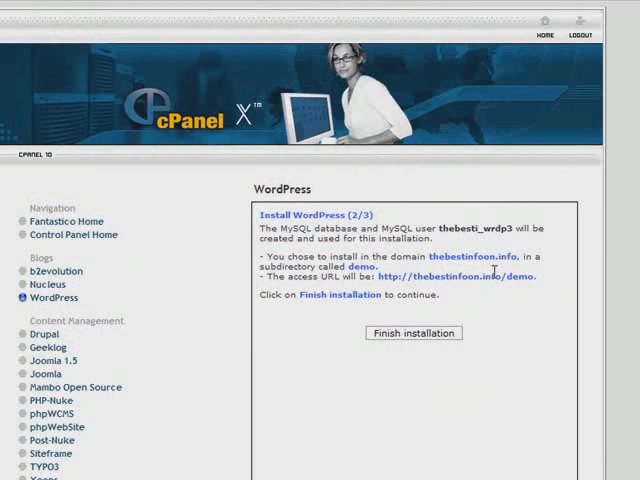
mouse_move(505, 291)
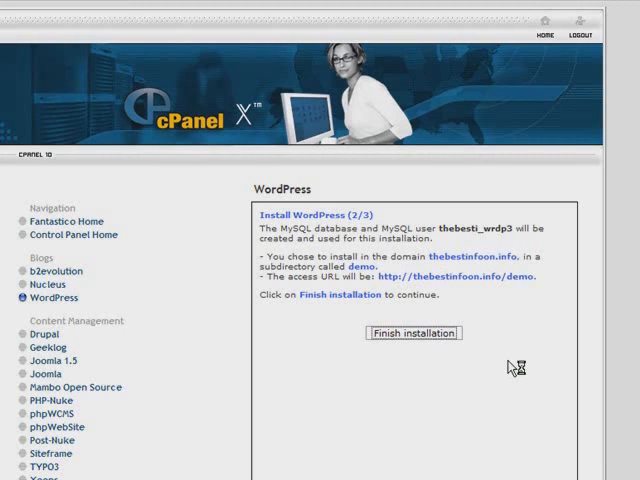
left_click(414, 333)
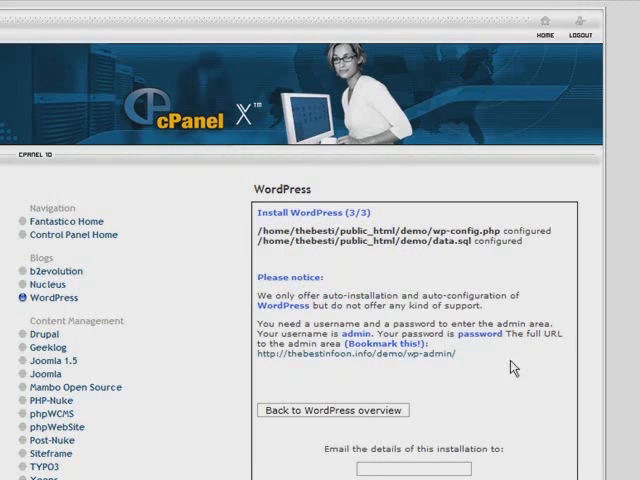
mouse_move(360, 381)
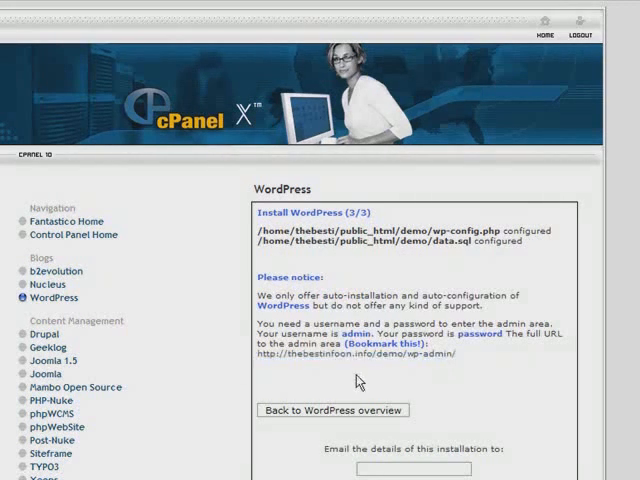
Step: Open the demo blog's wp-admin login page and log in as 'admin'
left_click(374, 356)
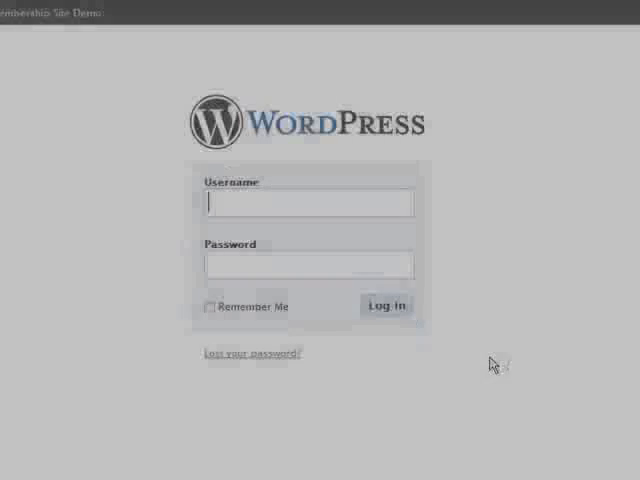
type("a")
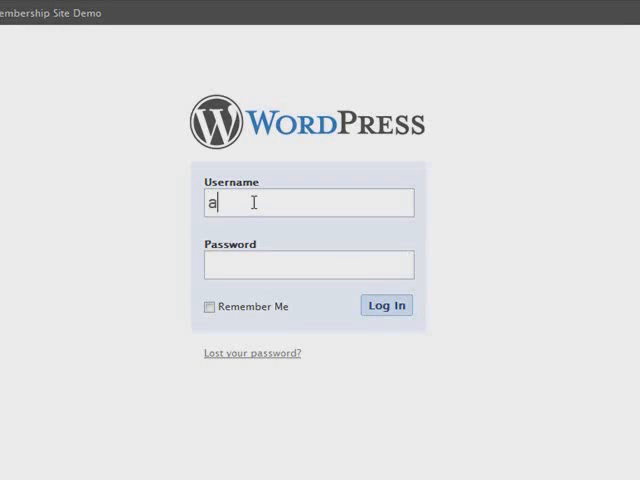
type("dmin")
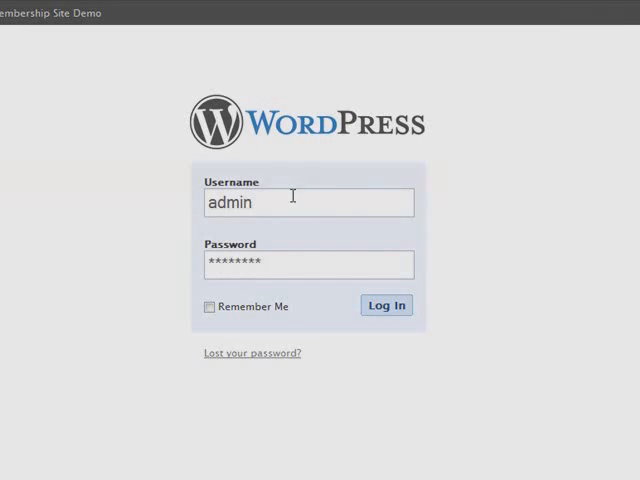
left_click(386, 305)
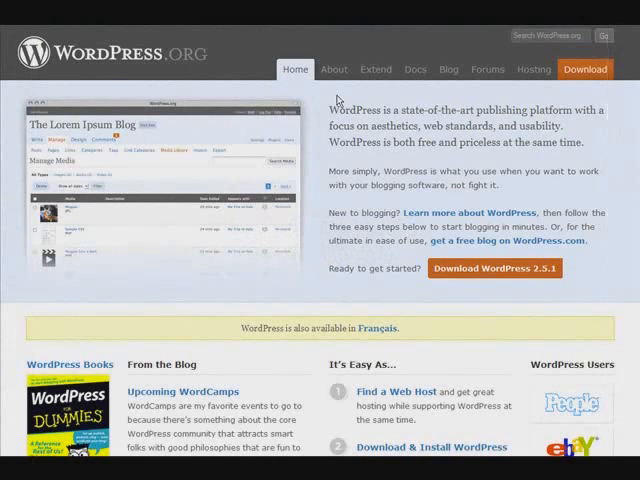
mouse_move(213, 81)
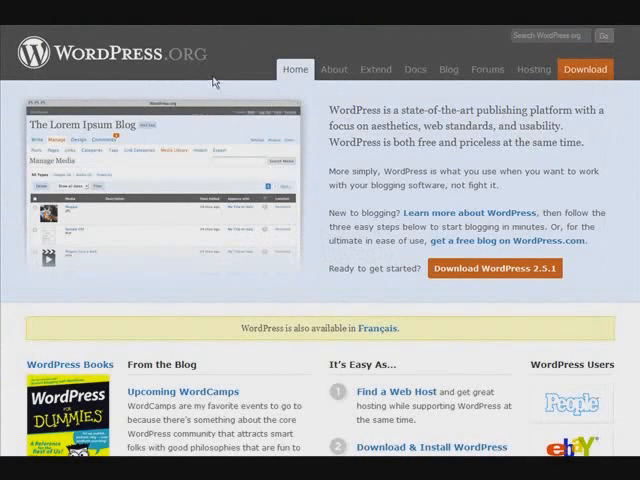
mouse_move(495, 268)
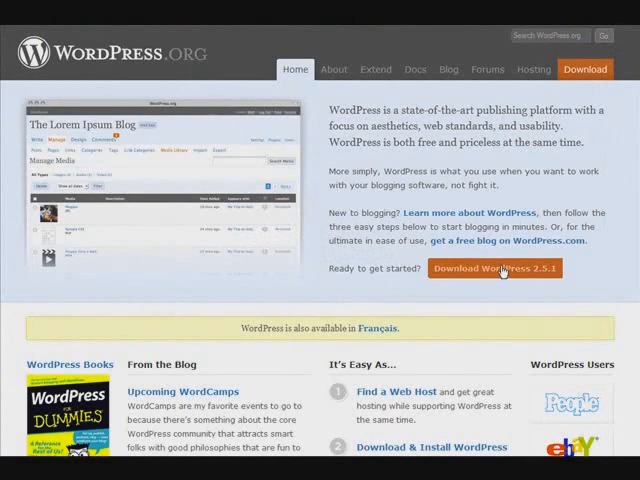
mouse_move(508, 297)
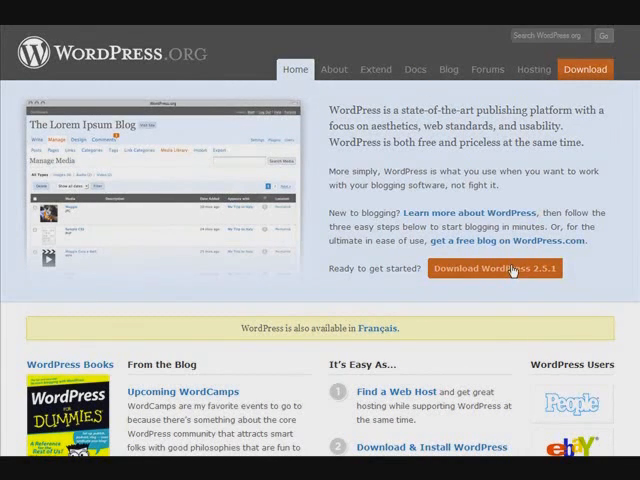
Step: Download the WordPress 2.5.1 package from WordPress.org
left_click(494, 268)
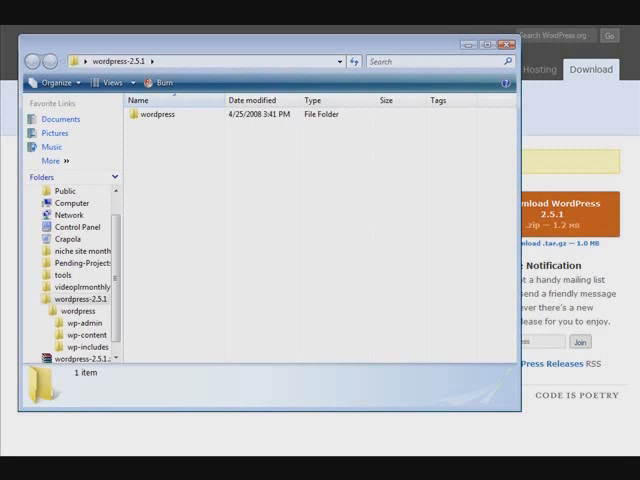
Step: Open the extracted wordpress folder to list wp-admin, wp-content and the PHP files
left_click(158, 114)
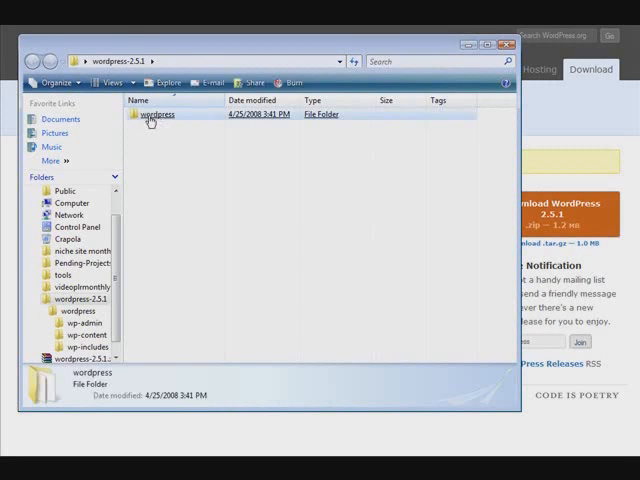
double_click(157, 113)
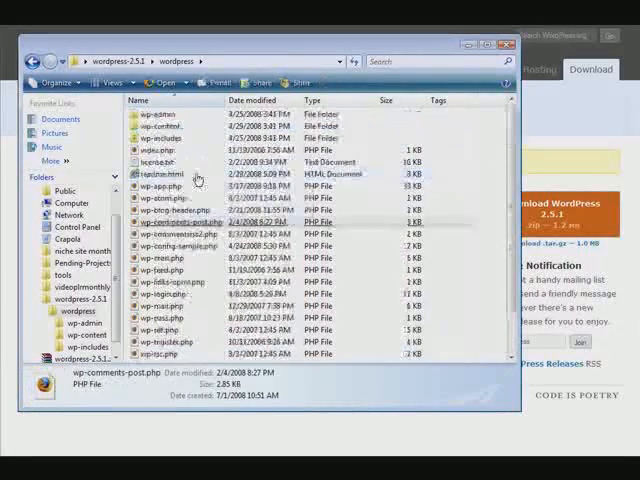
left_click(165, 174)
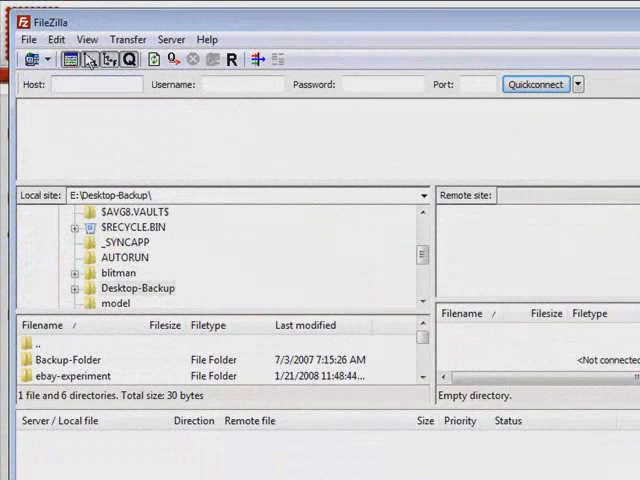
mouse_move(88, 59)
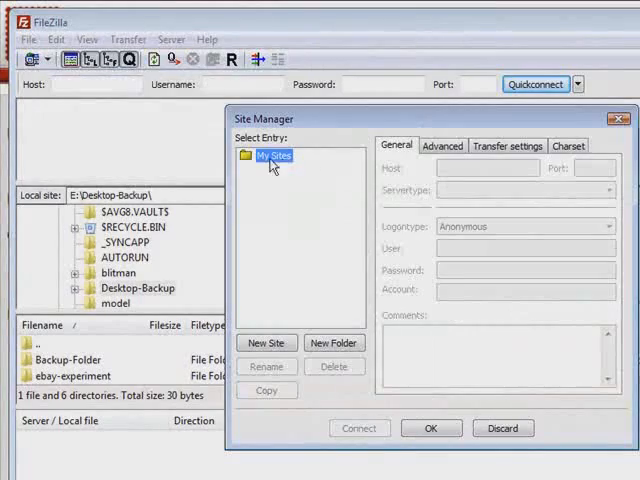
Step: Add a new FileZilla site for host thebestinfoon.info with Normal logon type
left_click(266, 342)
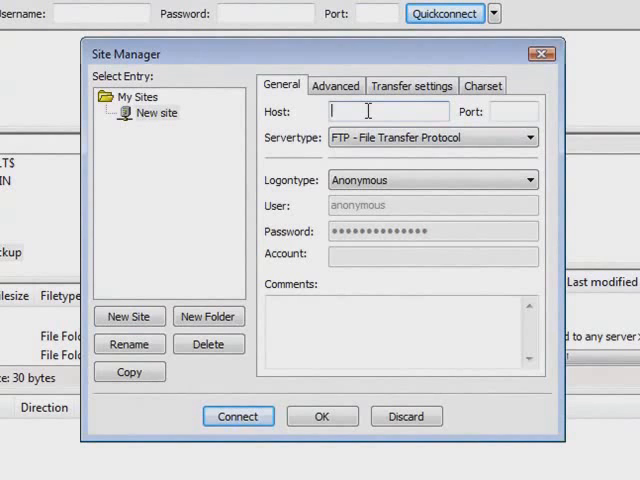
type("thebestinfoon.info")
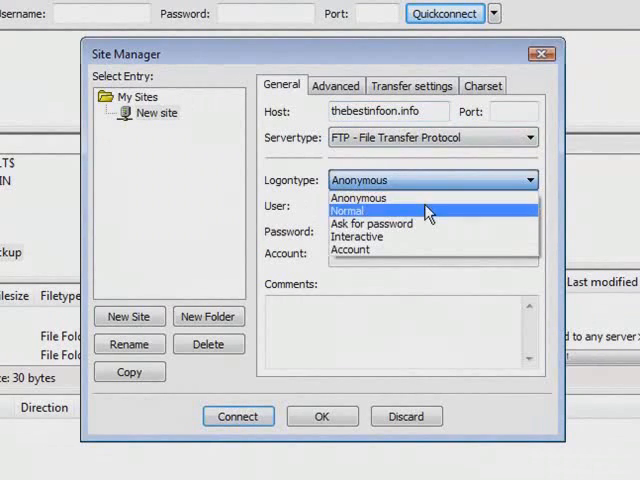
left_click(362, 211)
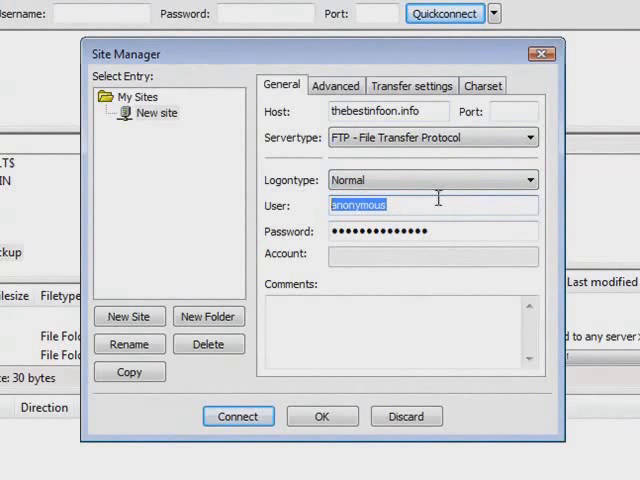
mouse_move(470, 270)
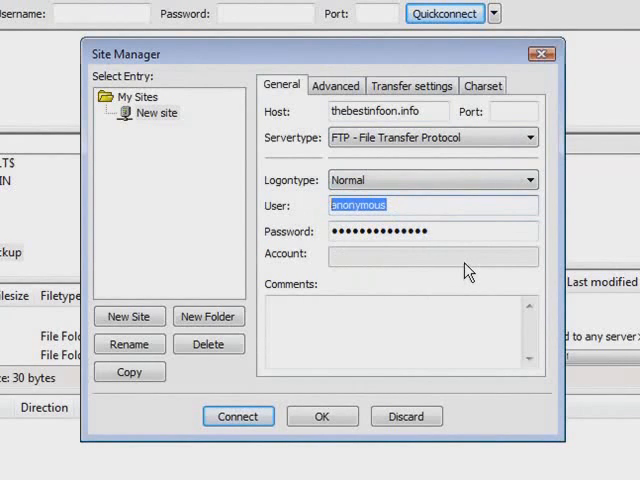
mouse_move(447, 266)
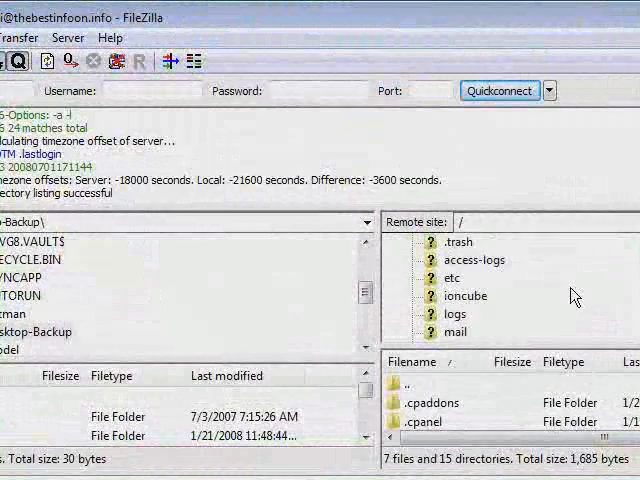
scroll("down", 3)
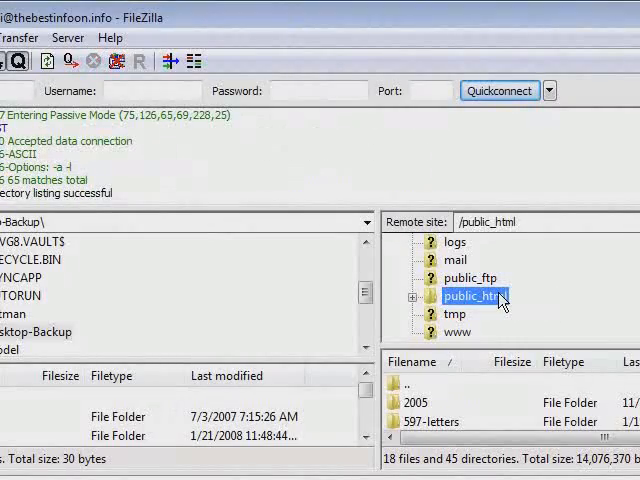
Step: Open public_html on the server and scroll through its file listing
double_click(475, 296)
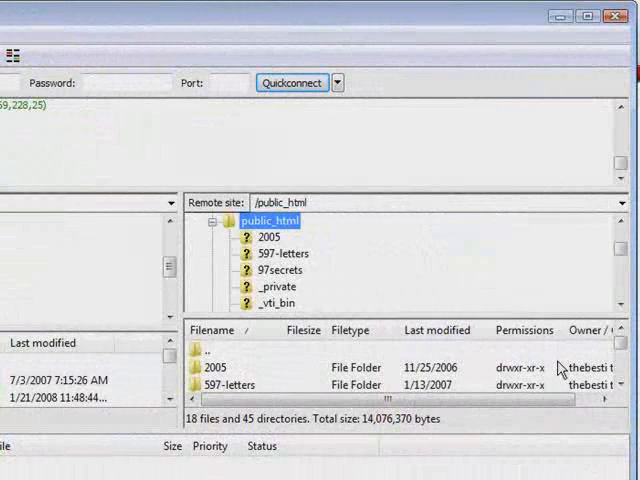
mouse_move(440, 428)
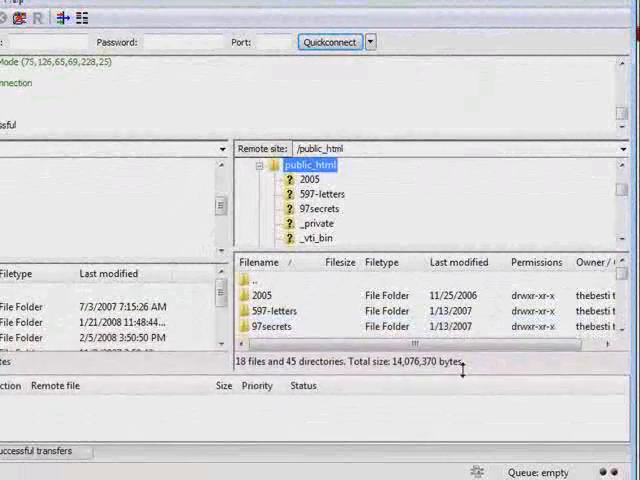
scroll("down", 3)
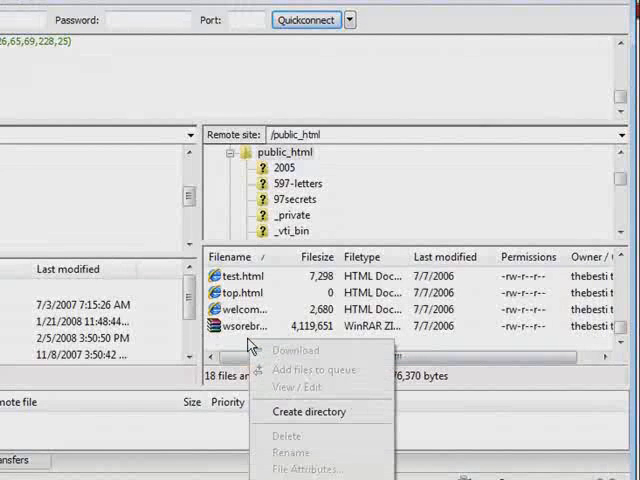
Step: Create a 'demo2' directory in public_html and open it
left_click(311, 411)
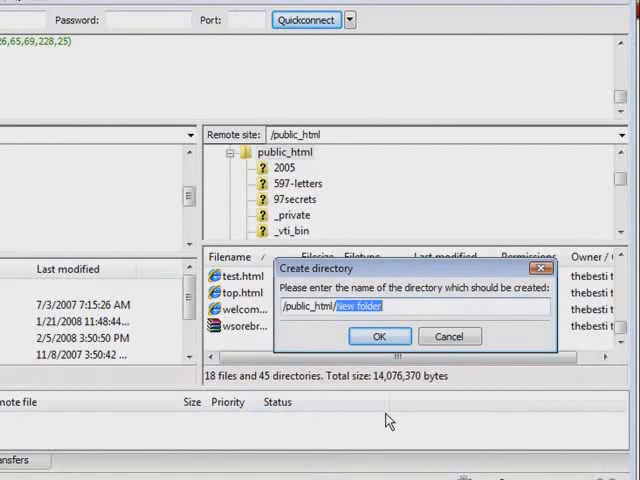
type("de")
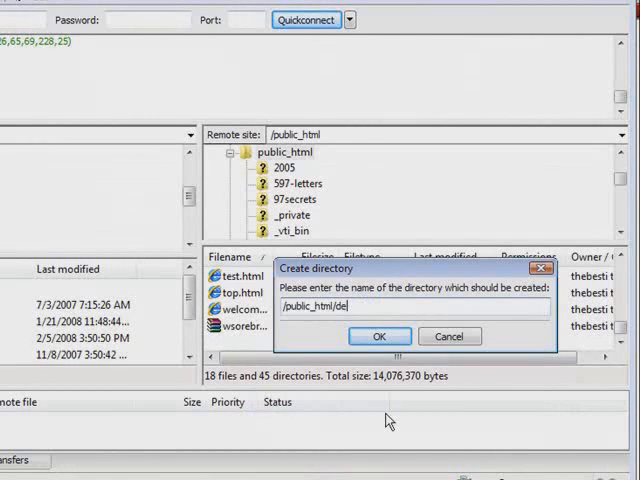
left_click(379, 336)
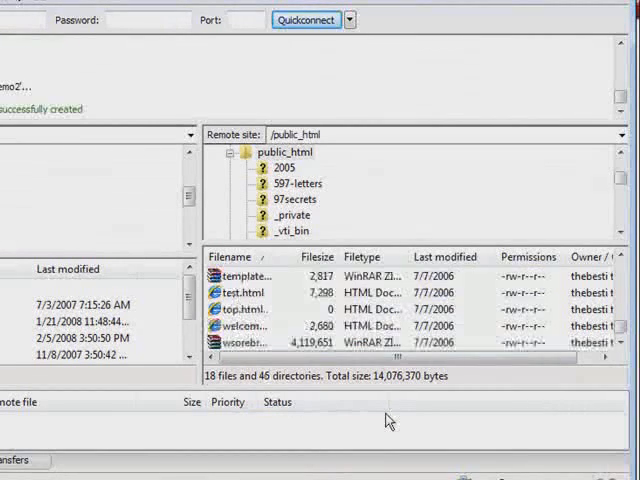
mouse_move(400, 158)
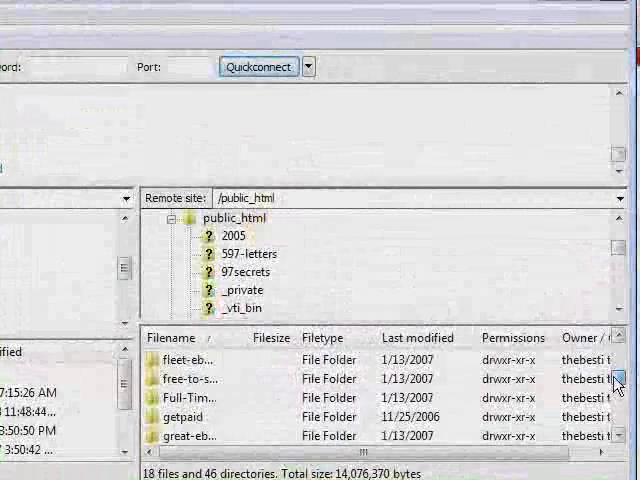
scroll("up", 3)
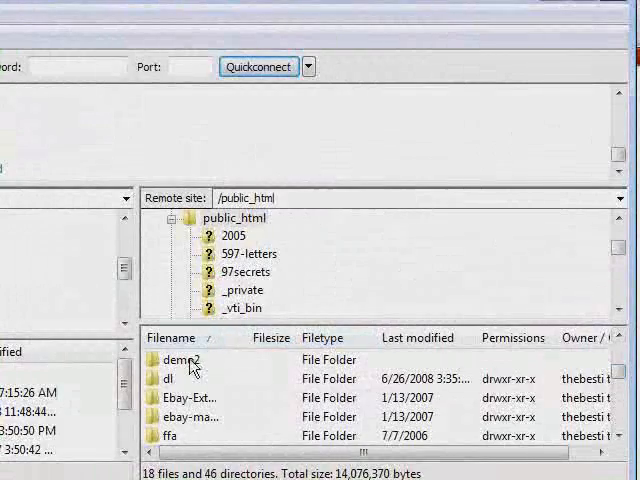
double_click(183, 359)
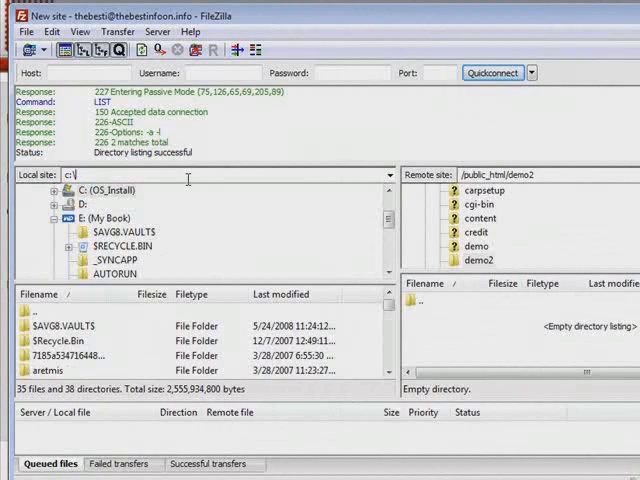
Step: Open the local Desktop\wordpress-2.5.1\wordpress folder and select all its files and folders
left_click(105, 190)
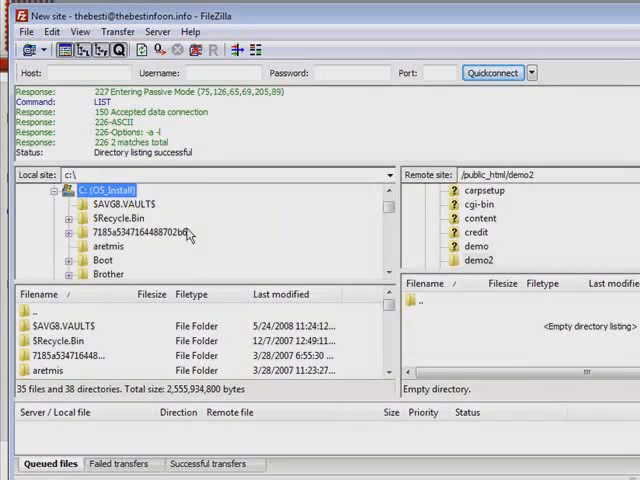
left_click(170, 204)
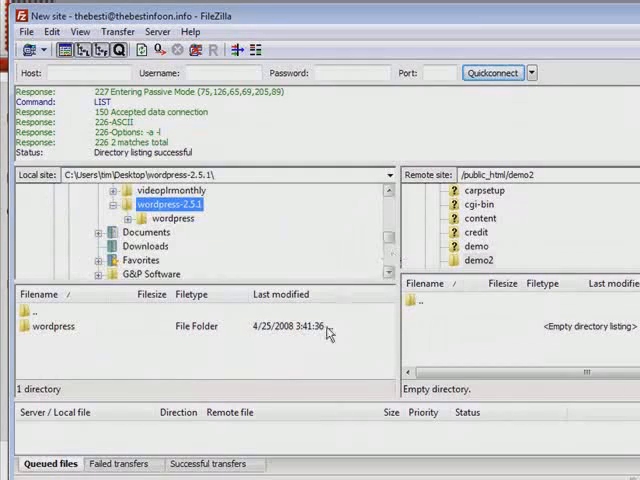
double_click(56, 326)
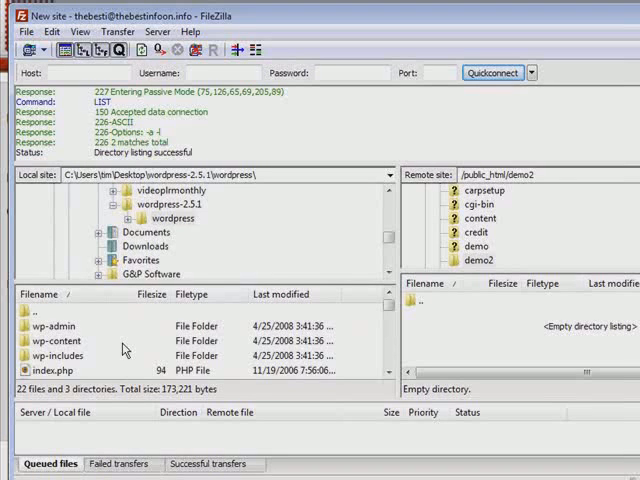
left_click(55, 325)
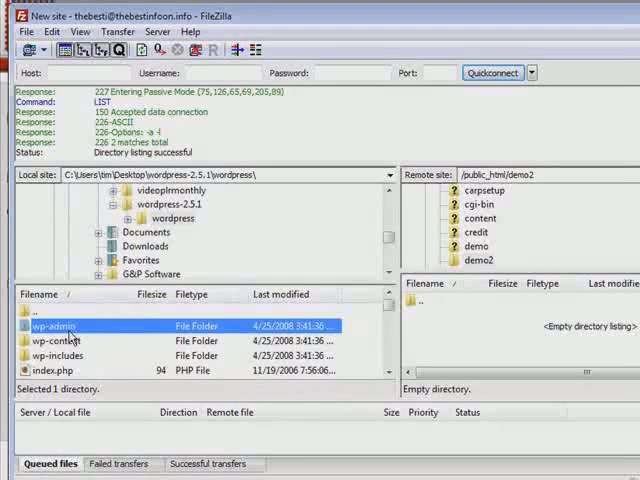
mouse_move(120, 343)
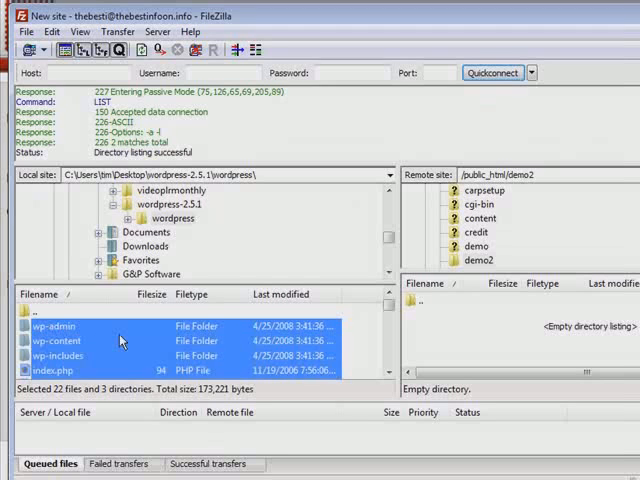
Step: Upload the selected local WordPress files and folders into the remote demo2 folder
right_click(125, 340)
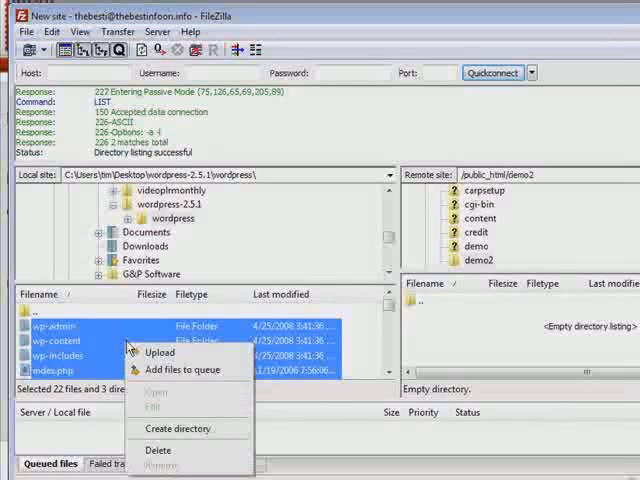
left_click(159, 352)
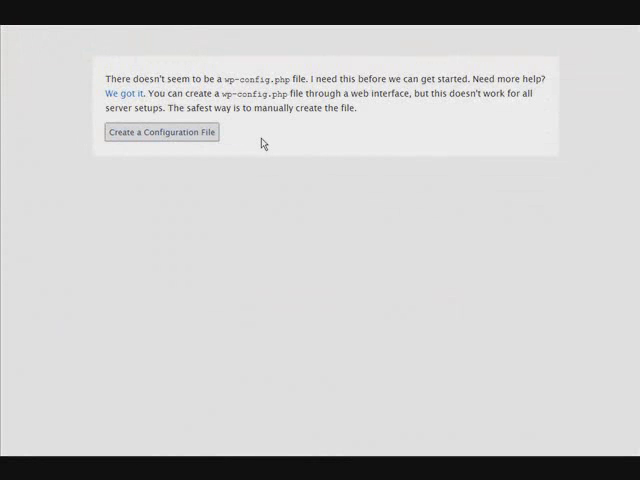
mouse_move(327, 158)
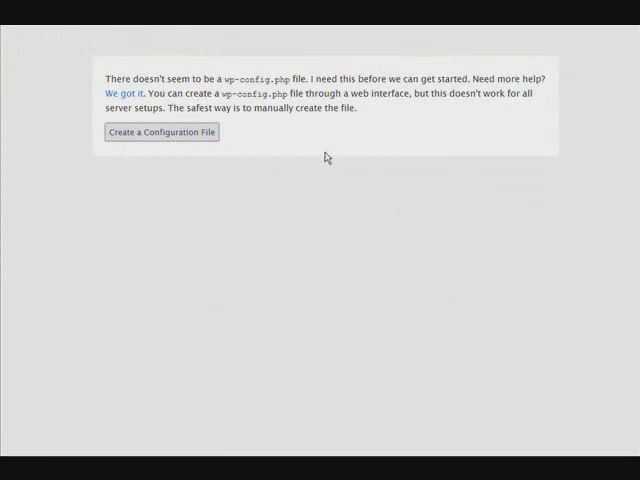
mouse_move(324, 207)
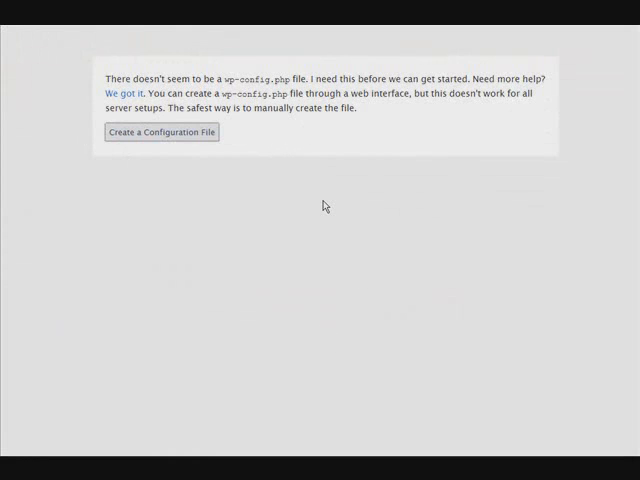
mouse_move(231, 418)
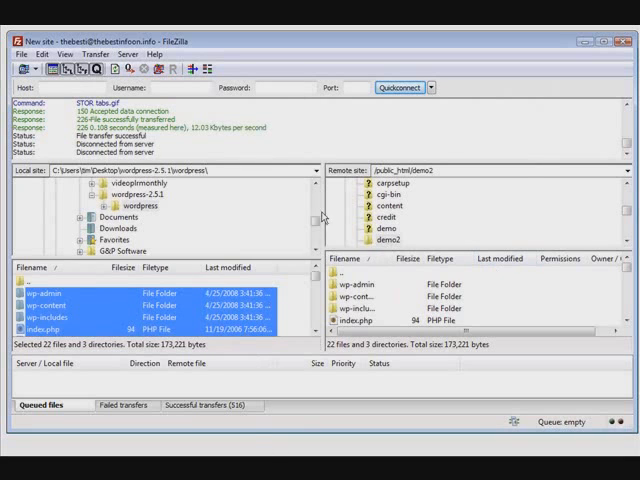
Step: Set the remote demo2 folder's File Attributes numeric value to 777
scroll("down", 3)
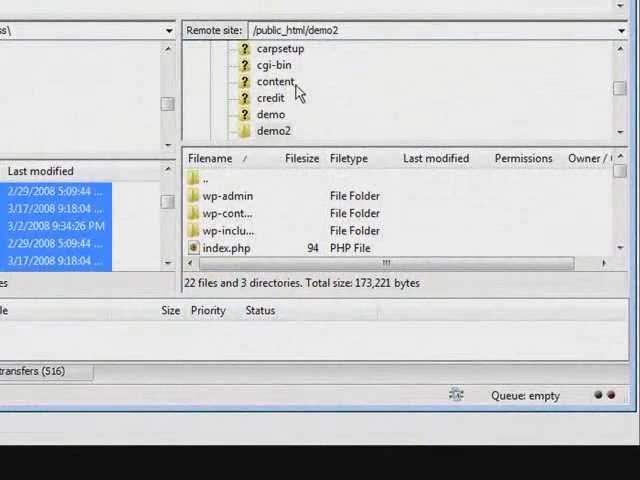
left_click(272, 131)
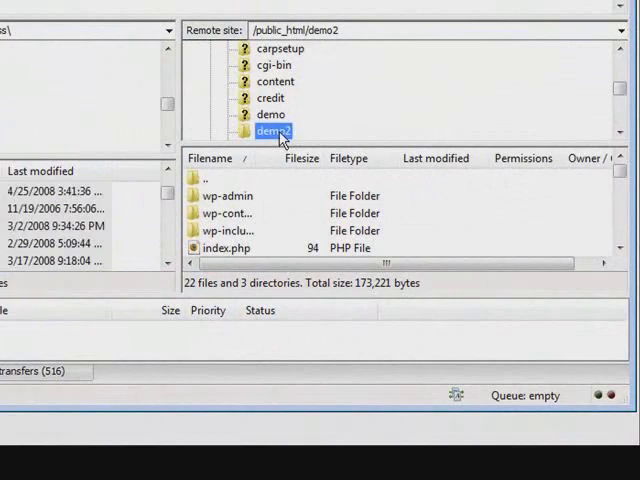
right_click(270, 131)
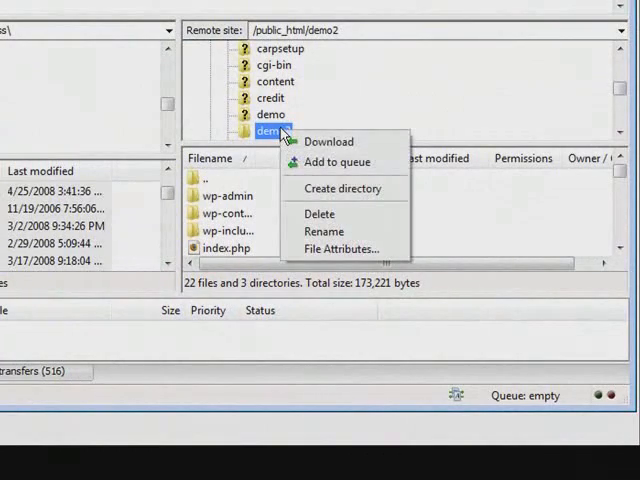
left_click(342, 249)
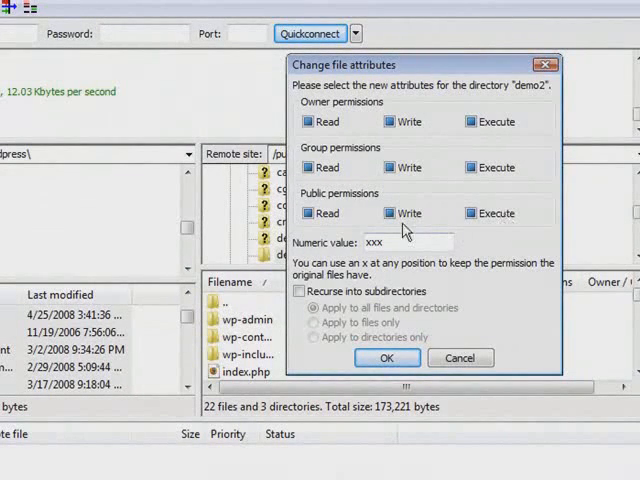
left_click(410, 242)
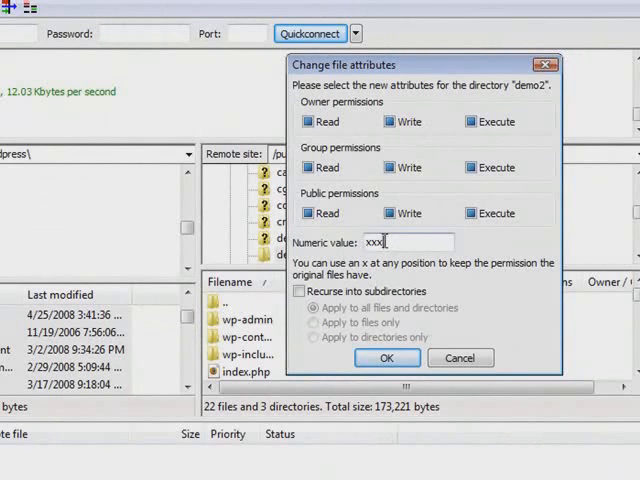
triple_click(375, 242)
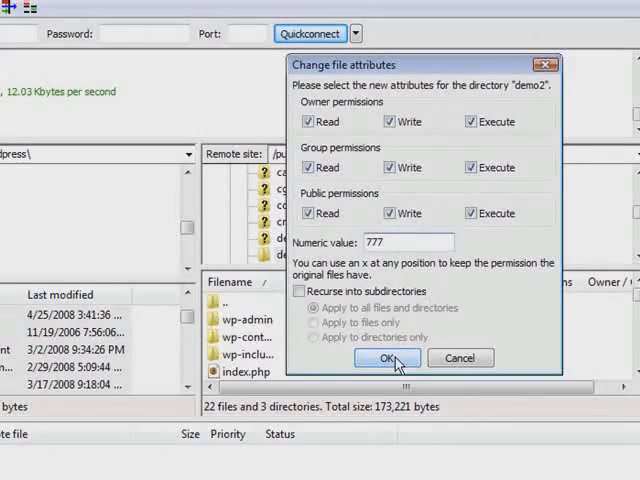
left_click(391, 358)
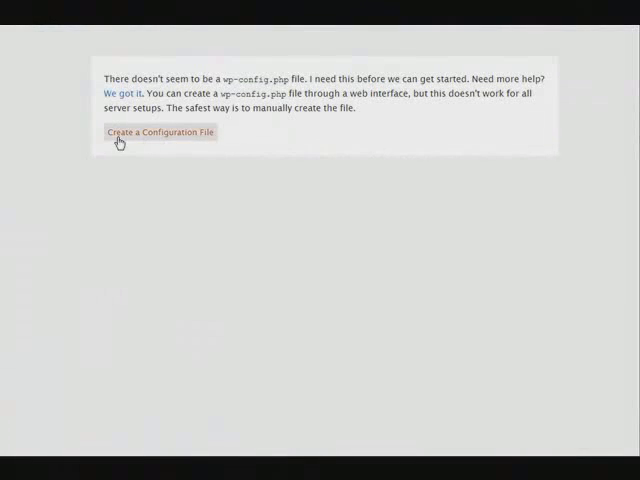
Step: Choose 'Create a Configuration File' to reach the database-details welcome page
left_click(159, 131)
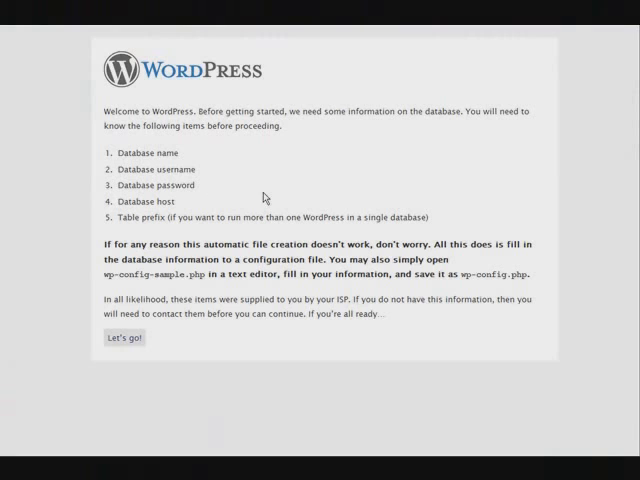
mouse_move(163, 207)
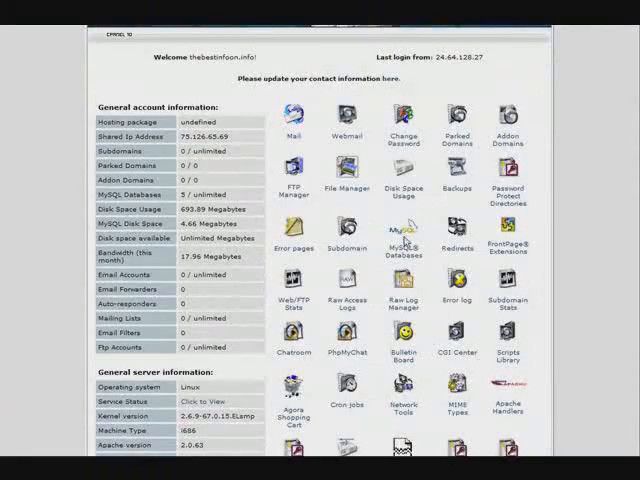
Step: In MySQL Databases, create database demo2 and enter demo2 as the new user's name
left_click(405, 235)
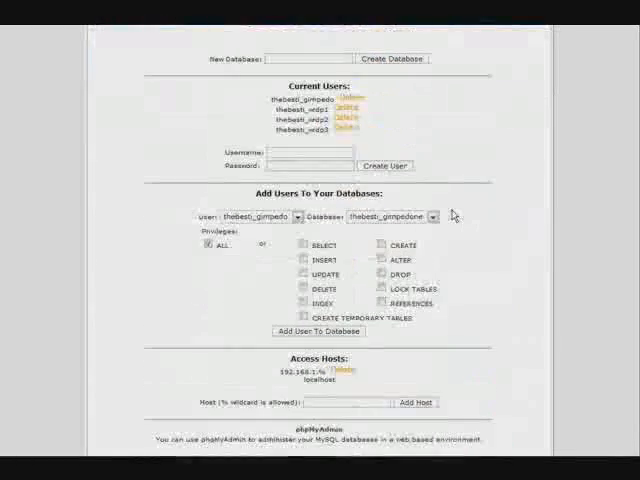
scroll("up", 3)
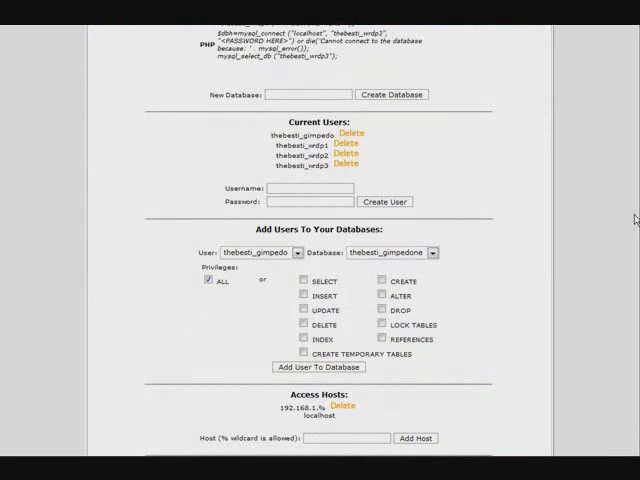
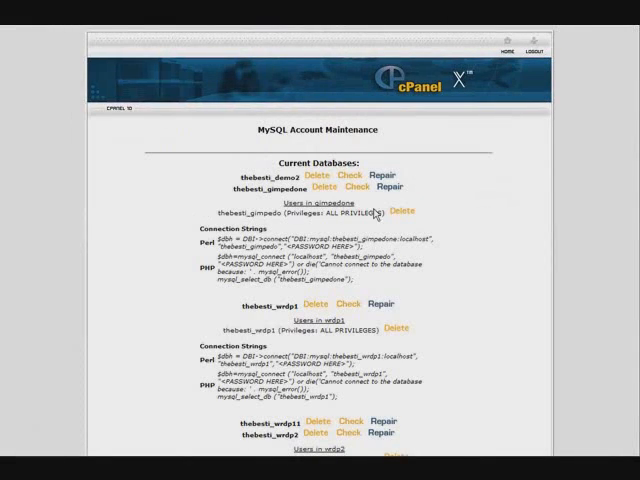
Step: Grant user thebesti_demo2 ALL privileges on thebesti_demo2, then select the database name to copy
scroll("down", 3)
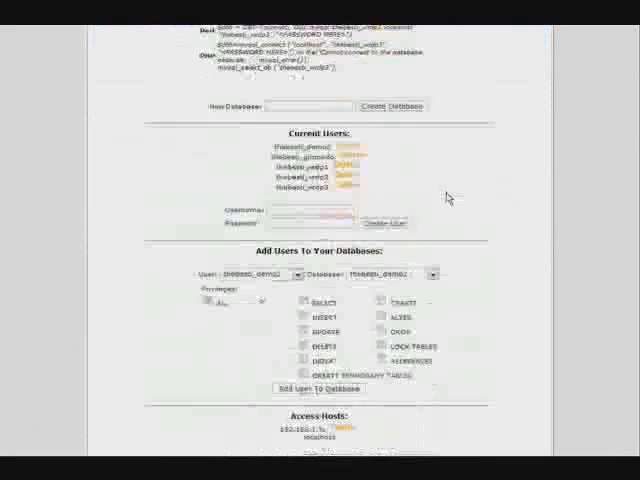
scroll("down", 3)
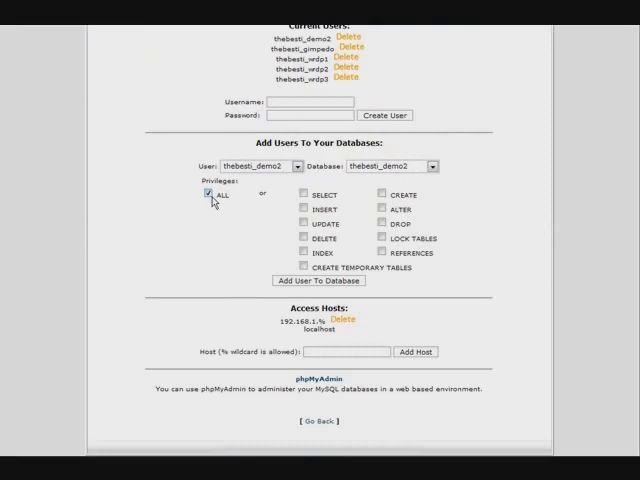
left_click(317, 280)
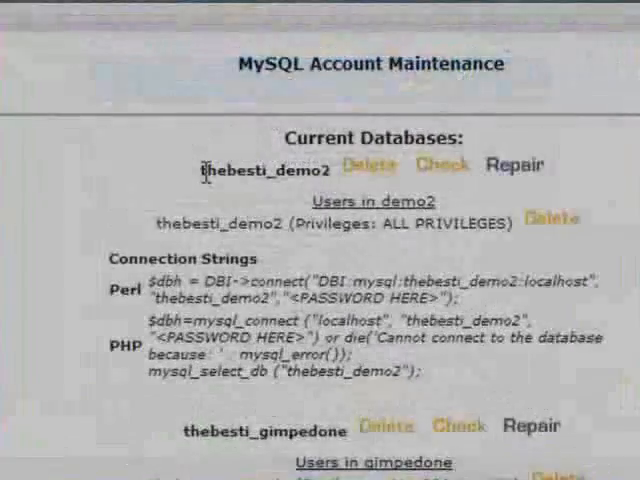
double_click(255, 165)
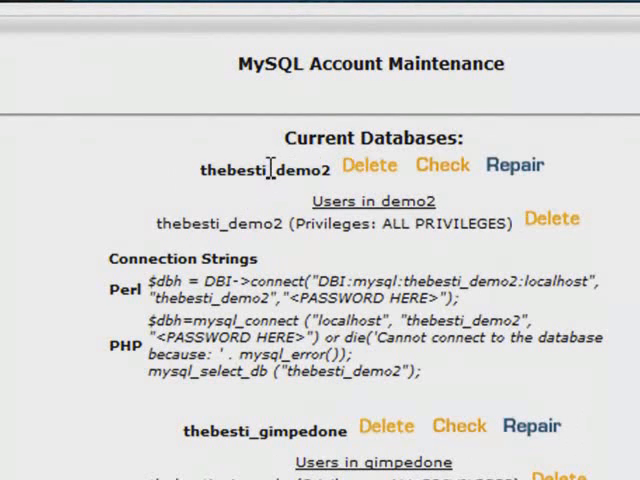
double_click(232, 169)
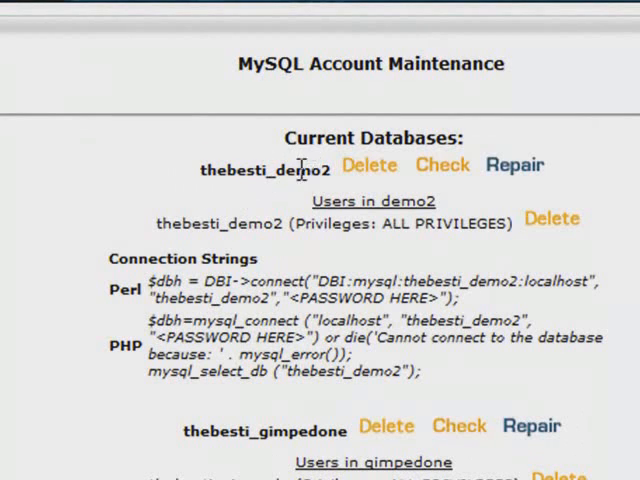
double_click(250, 166)
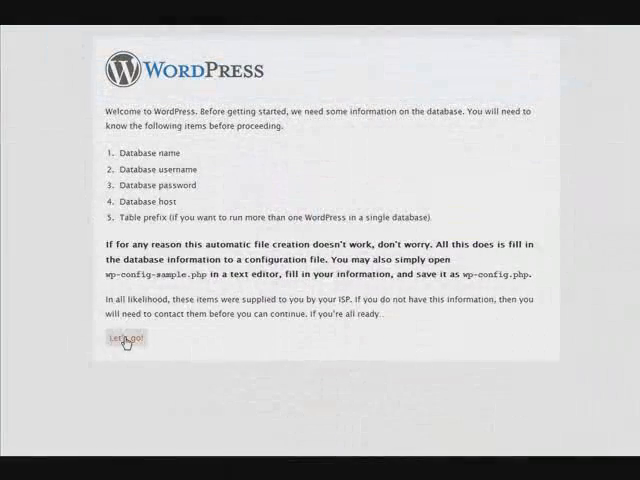
left_click(125, 339)
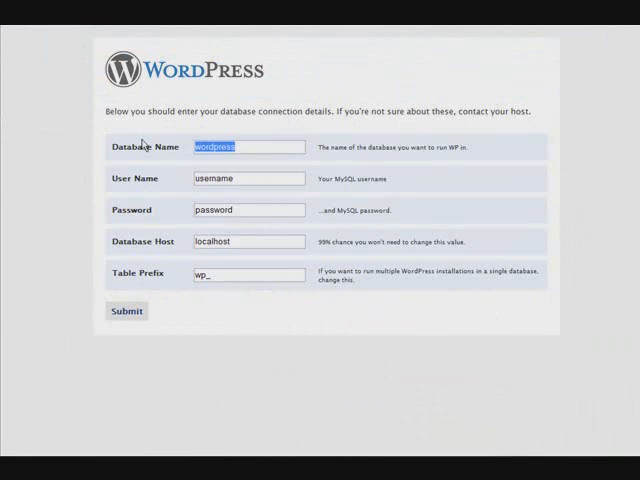
type("thebest1_demo2")
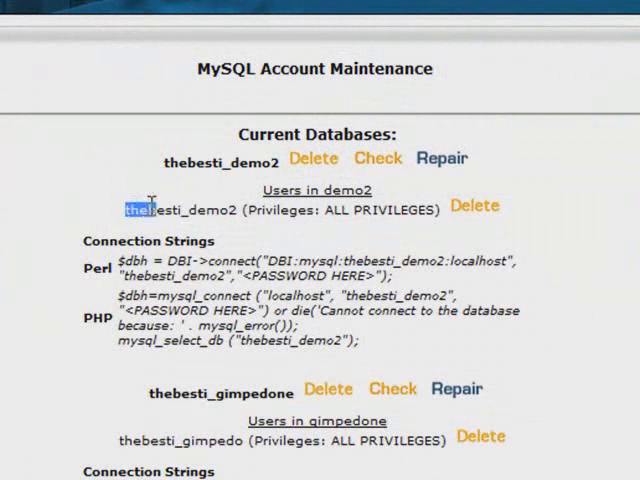
right_click(180, 209)
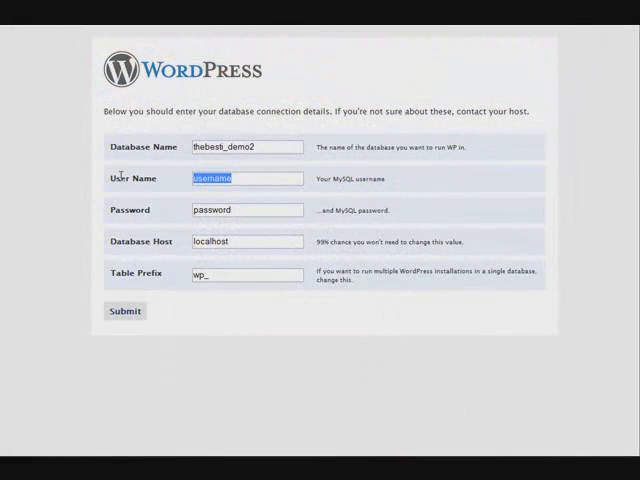
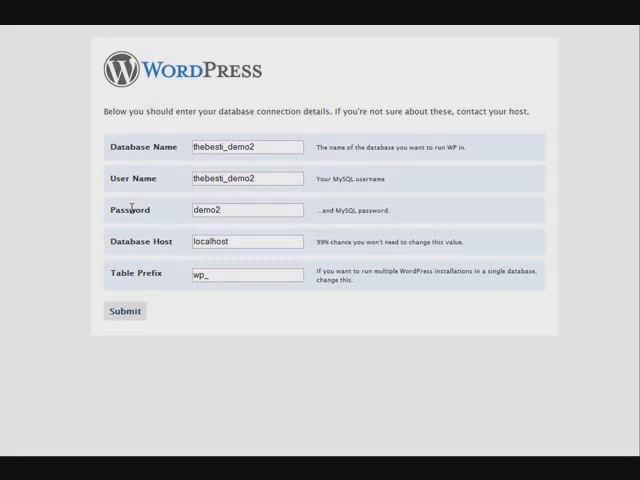
mouse_move(268, 257)
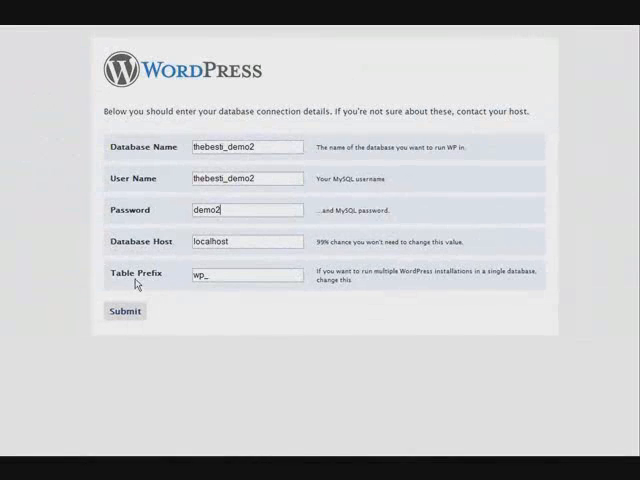
mouse_move(322, 301)
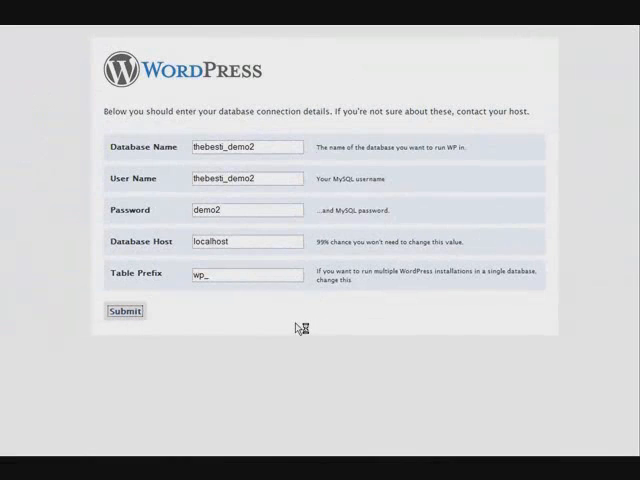
left_click(124, 311)
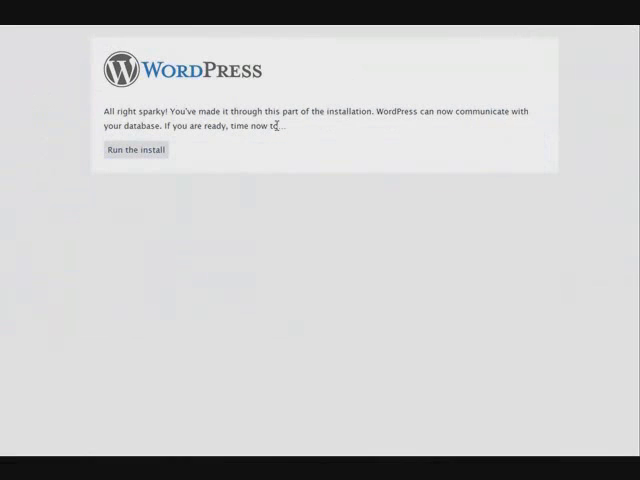
mouse_move(378, 135)
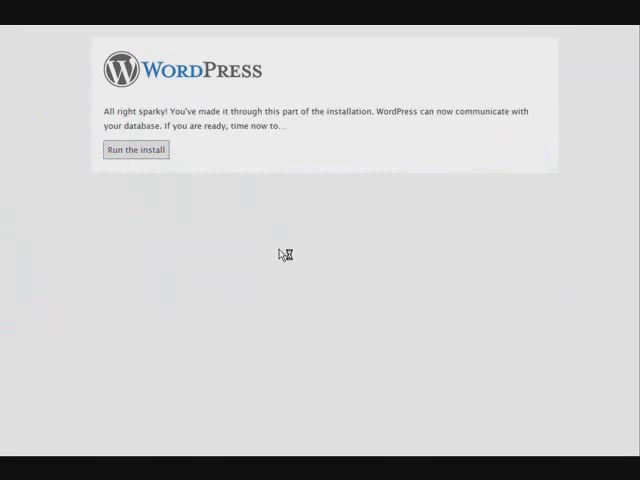
left_click(136, 149)
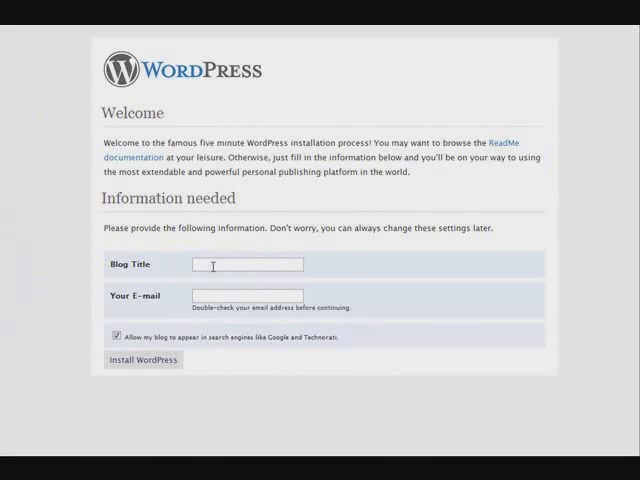
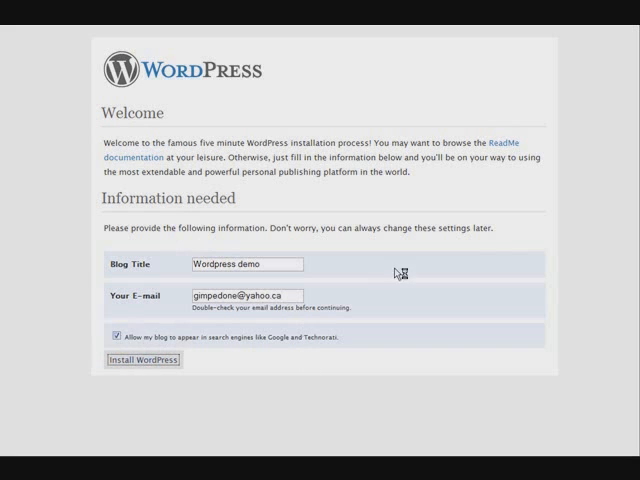
Step: Install WordPress, copy the generated admin password, and go to the login page
left_click(142, 360)
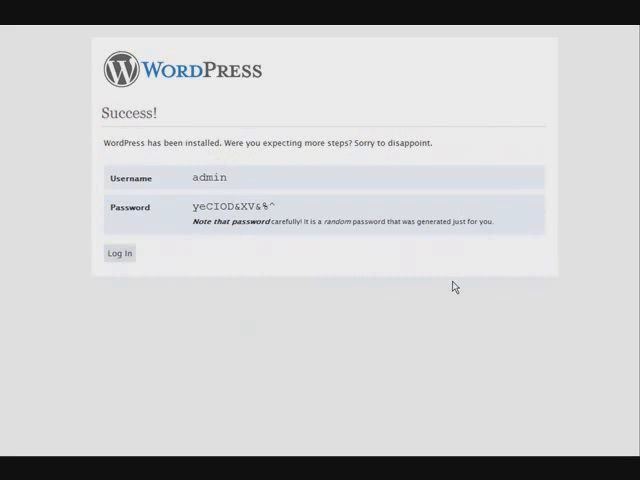
mouse_move(232, 211)
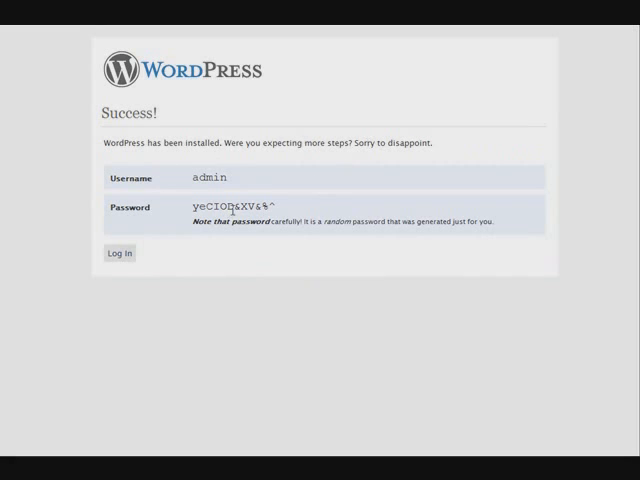
mouse_move(194, 210)
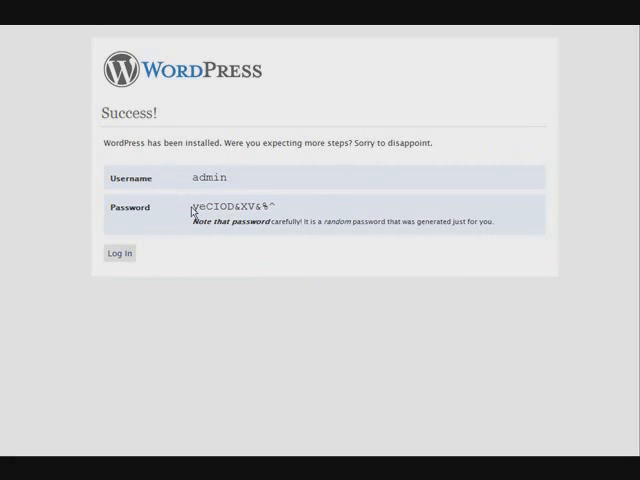
double_click(235, 205)
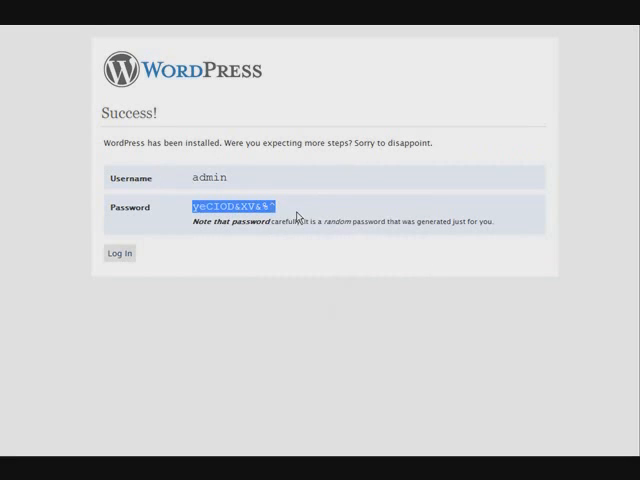
mouse_move(319, 235)
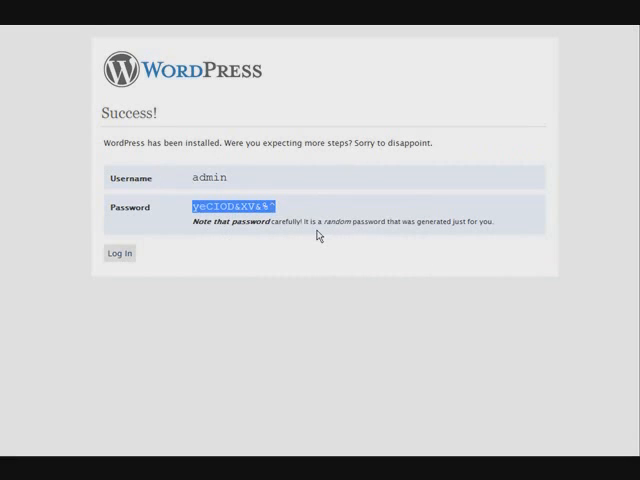
mouse_move(248, 280)
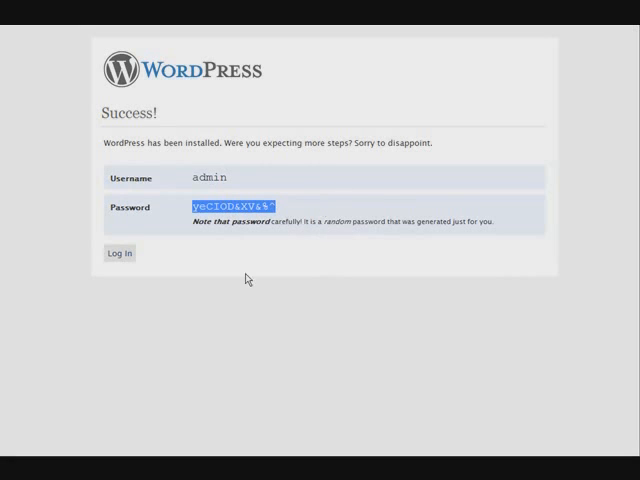
left_click(118, 253)
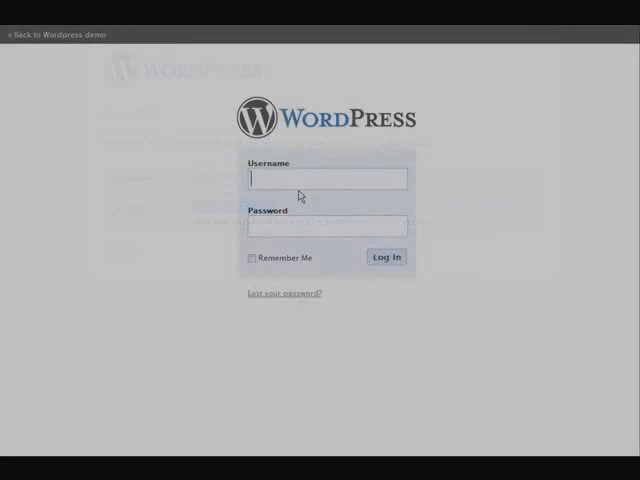
Step: Log in as admin with the generated password, declining Firefox's save-password prompt
type("admin")
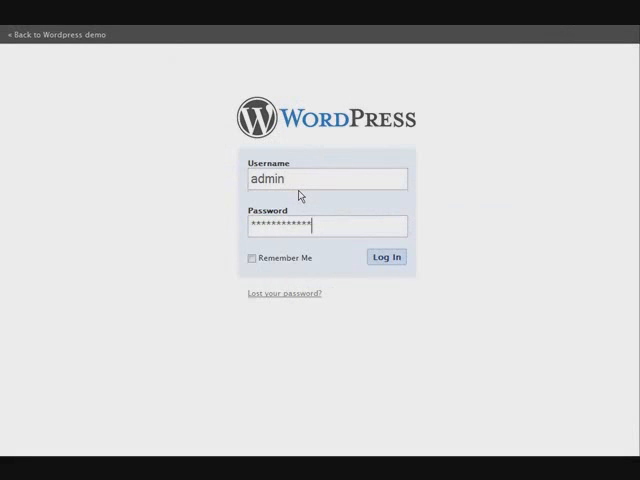
left_click(385, 257)
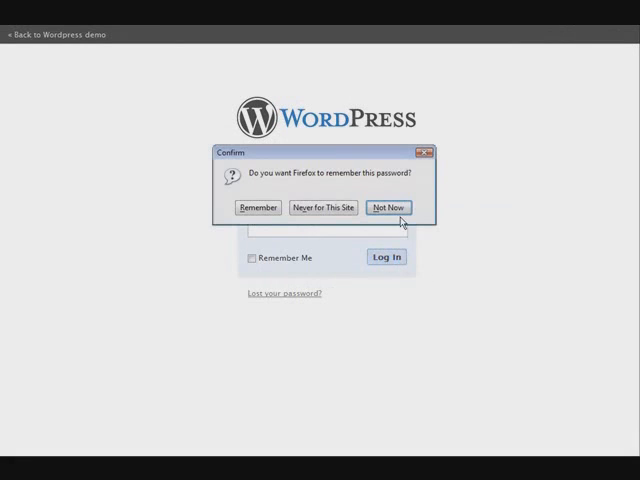
left_click(389, 207)
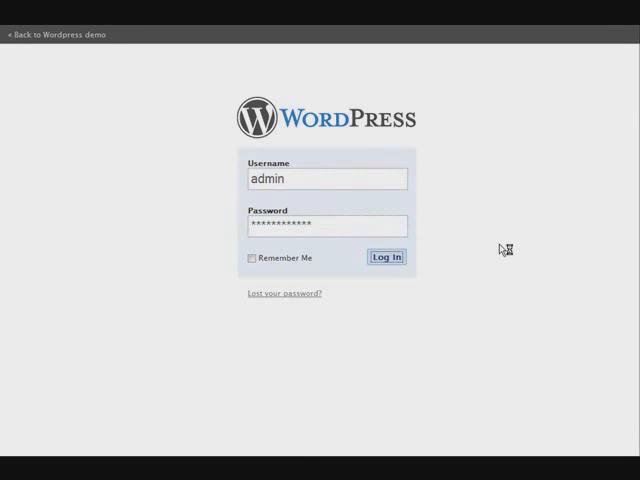
left_click(386, 257)
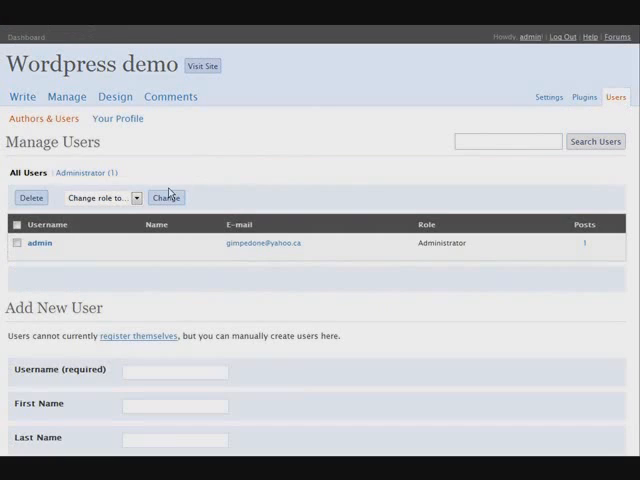
Step: On Your Profile, enter a new admin password twice and update the profile
left_click(117, 118)
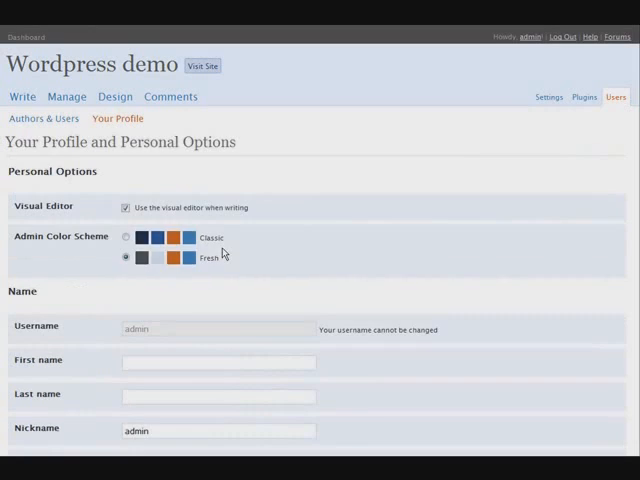
scroll("down", 3)
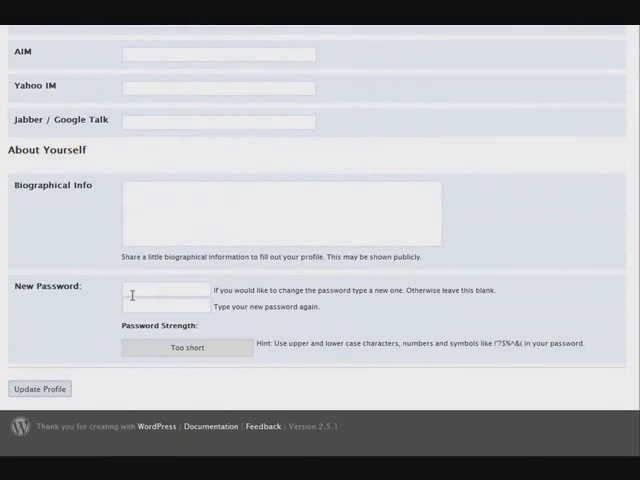
type("•")
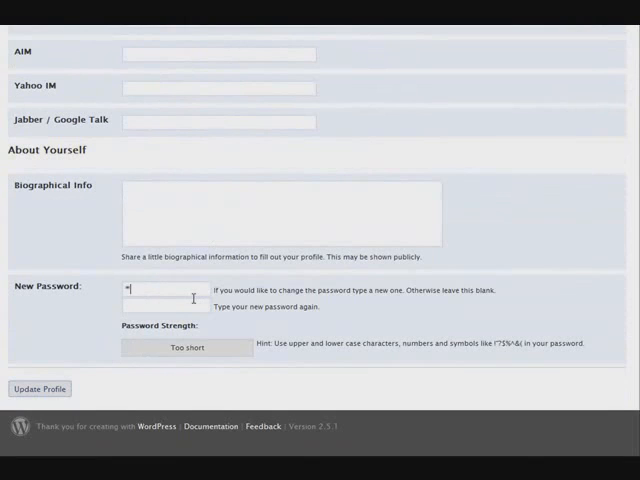
type("password")
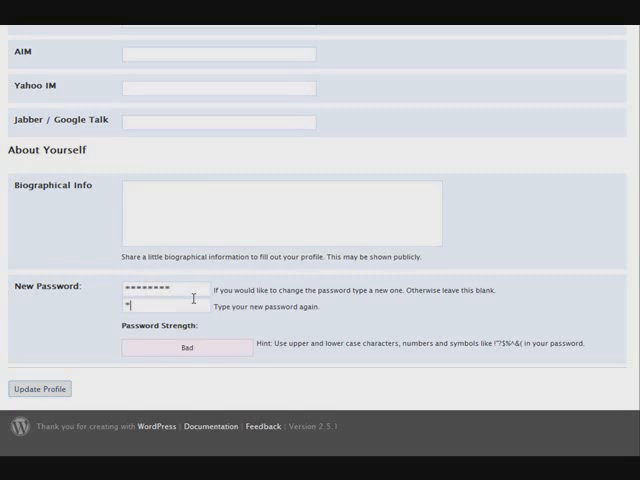
type("••••••••")
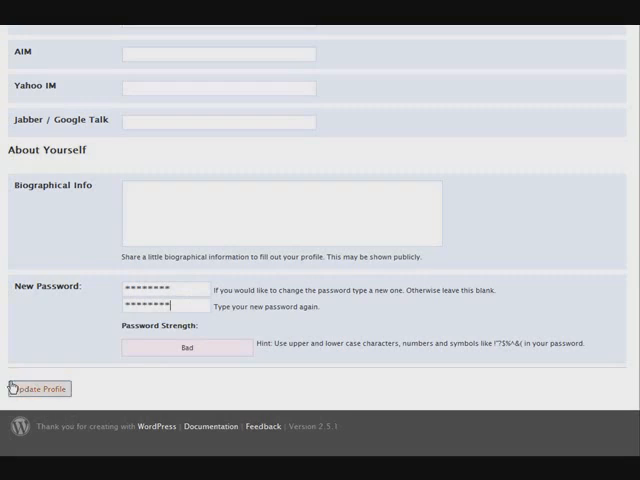
left_click(40, 388)
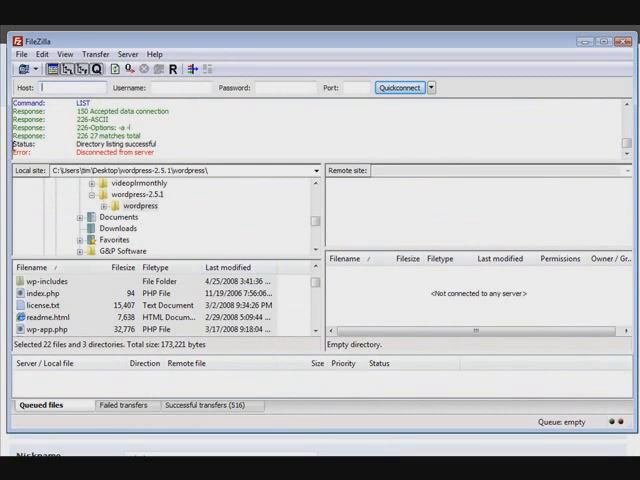
Step: Reconnect to the thebestinfoon.info server from Site Manager and browse to public_html
left_click(20, 54)
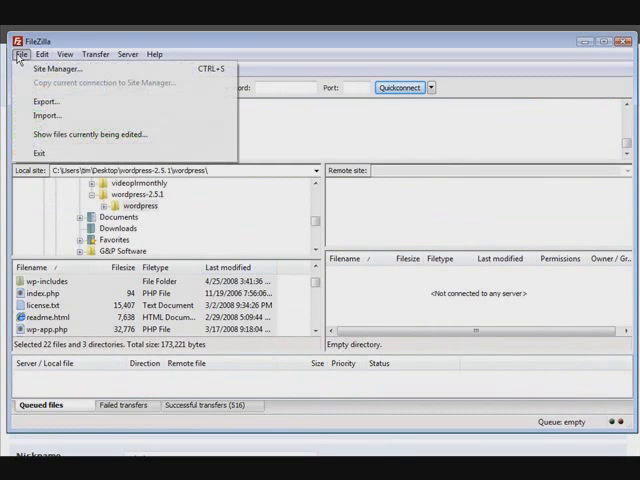
left_click(58, 68)
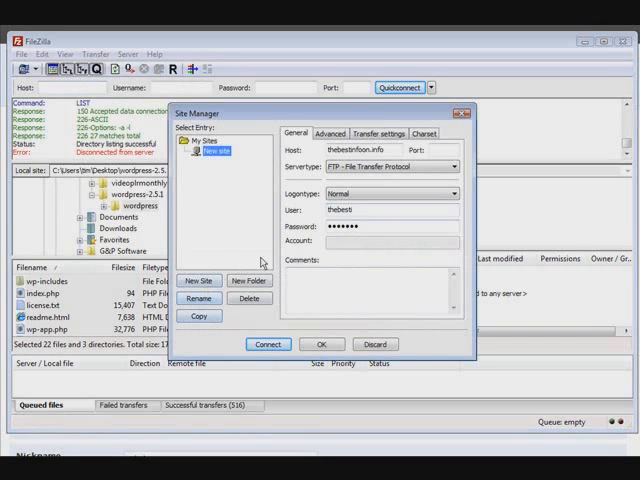
left_click(267, 344)
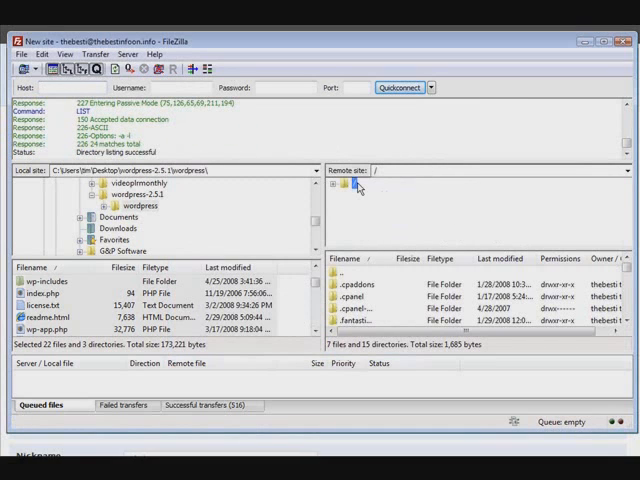
left_click(333, 187)
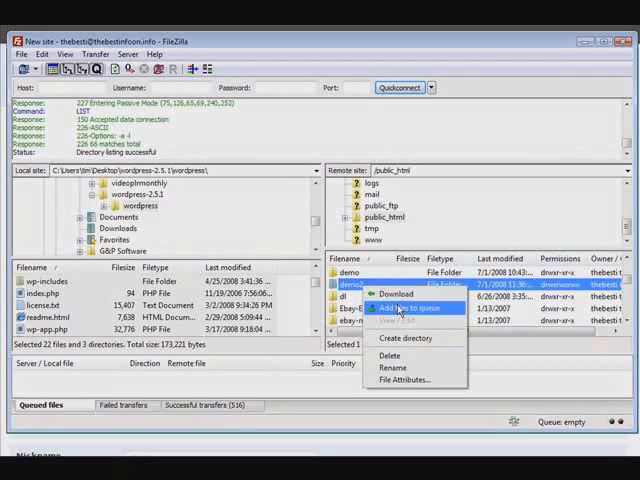
Step: Apply numeric permissions 755 to the demo2 folder through File Attributes
left_click(402, 379)
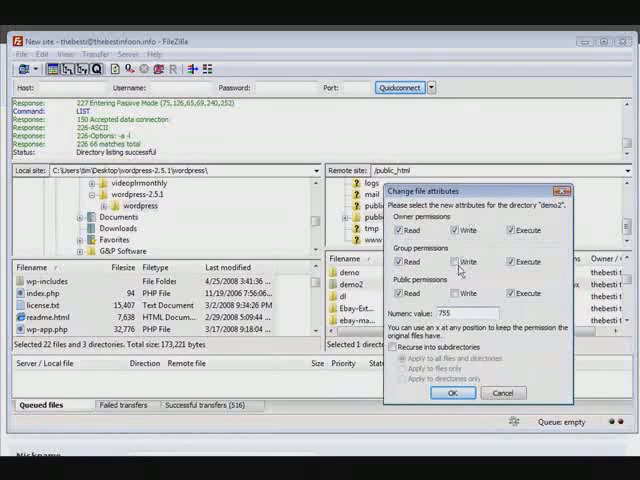
left_click(454, 392)
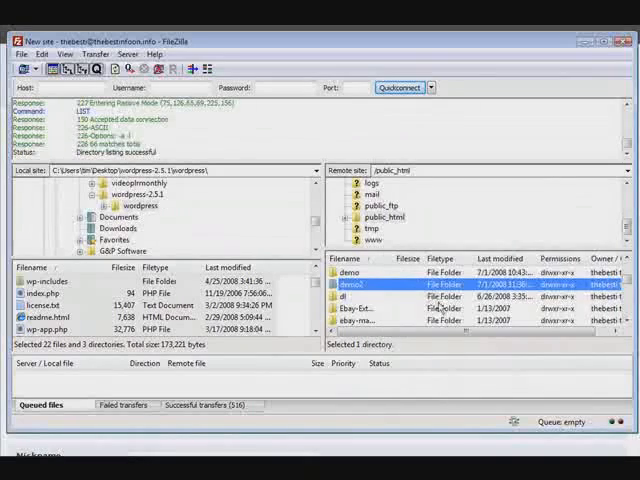